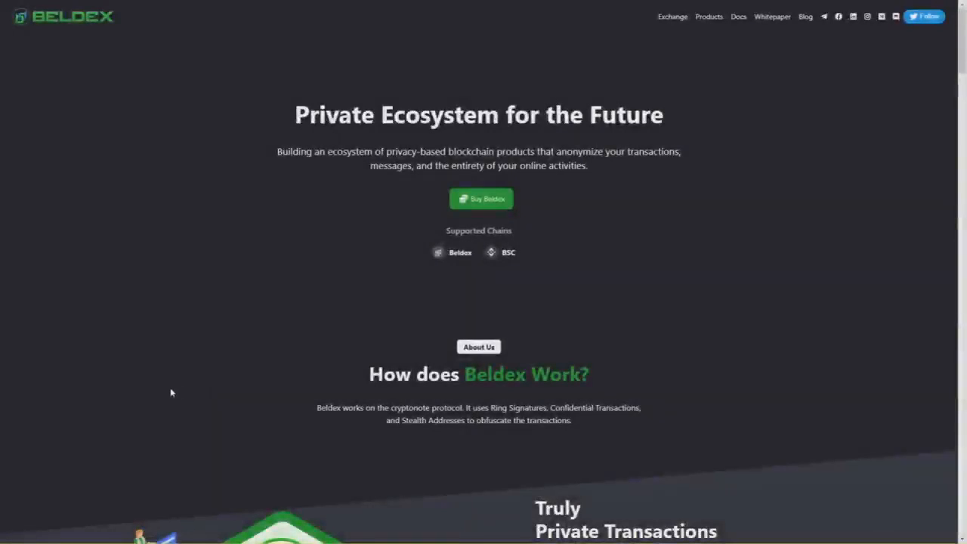
mouse_move(159, 392)
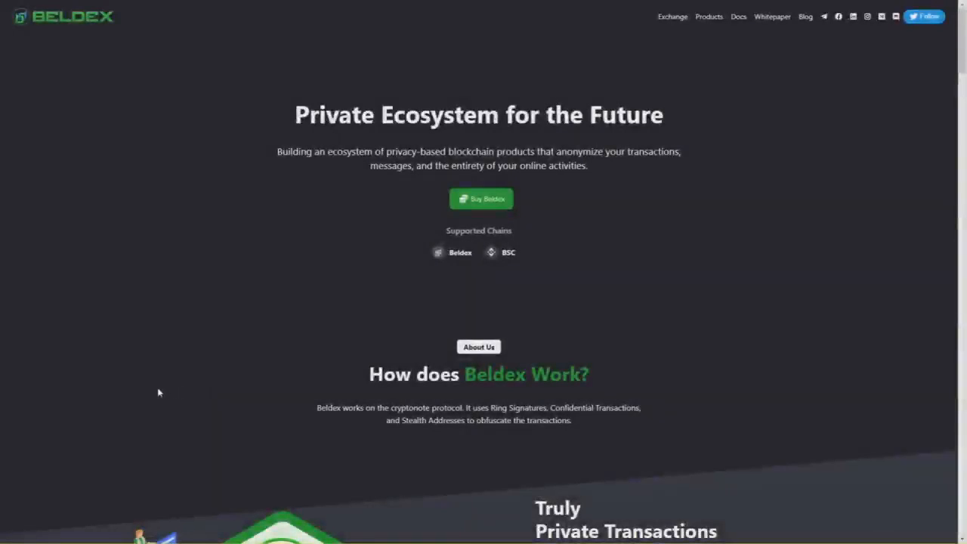
mouse_move(145, 393)
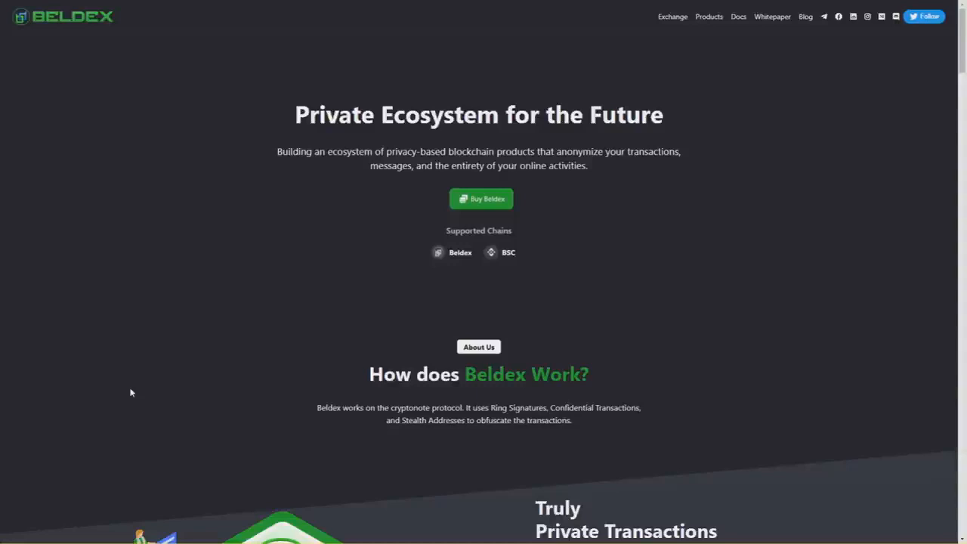
mouse_move(103, 391)
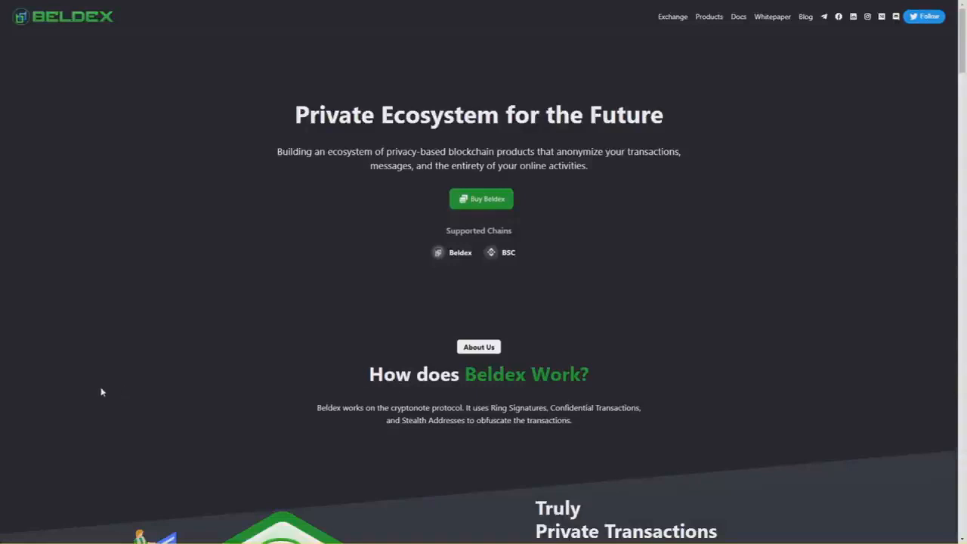
mouse_move(91, 391)
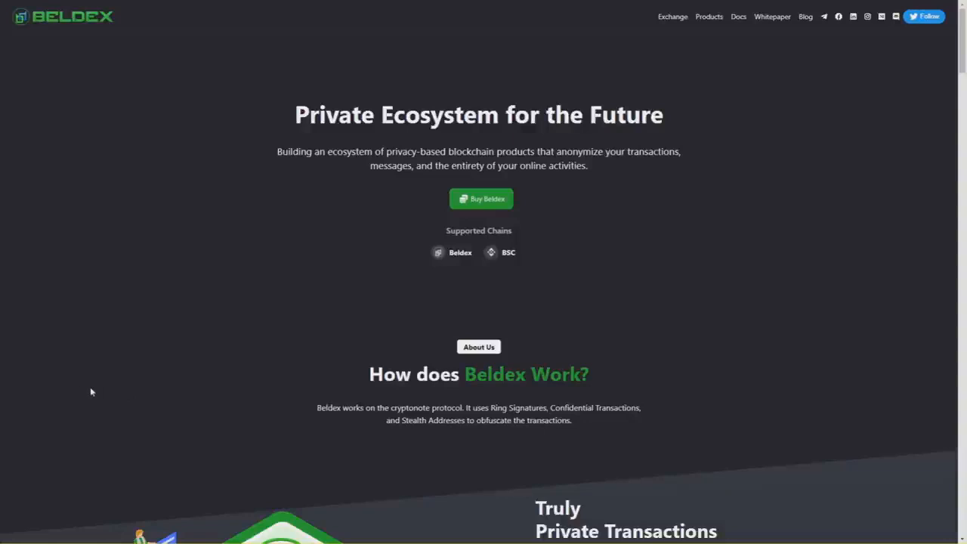
mouse_move(71, 389)
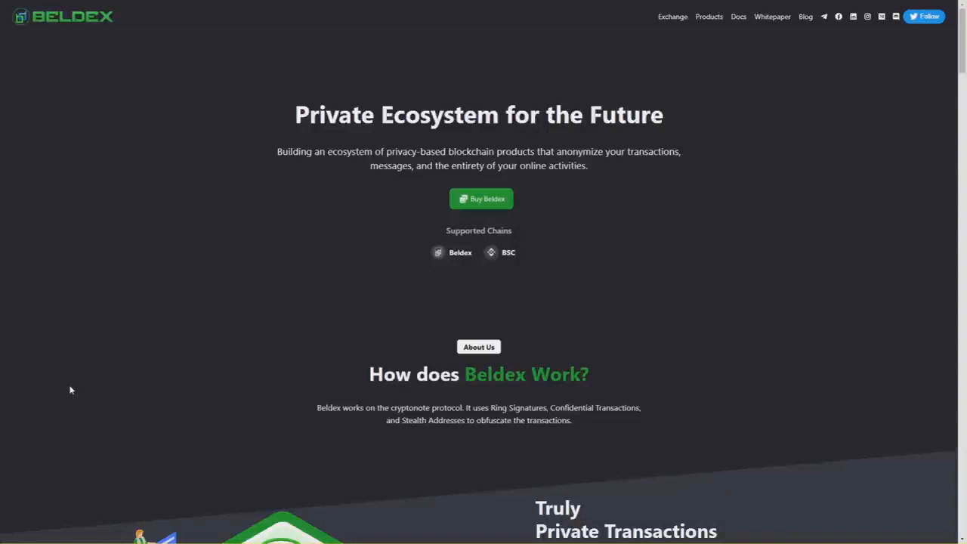
Scroll the homepage down until the 'Truly Private Transactions' section is fully in view.
scroll("down", 3)
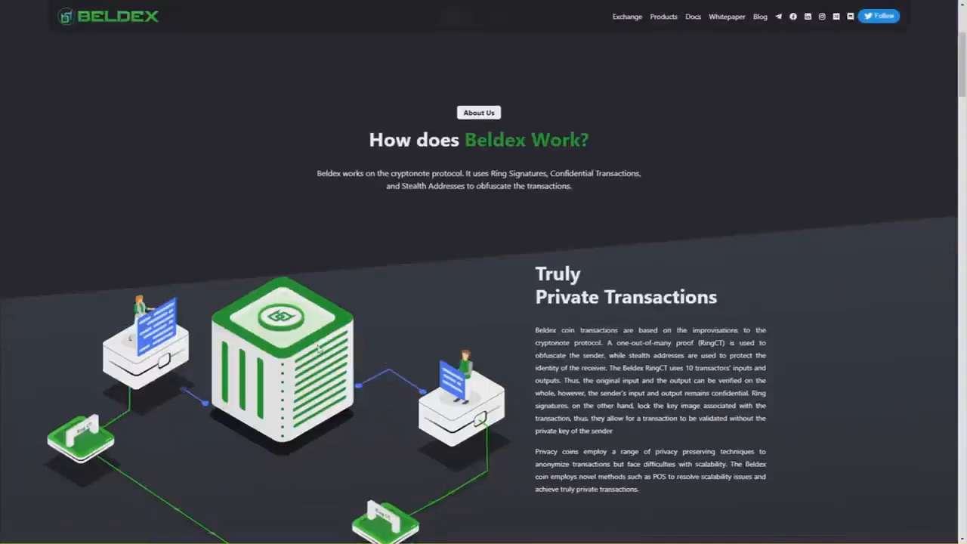
mouse_move(581, 264)
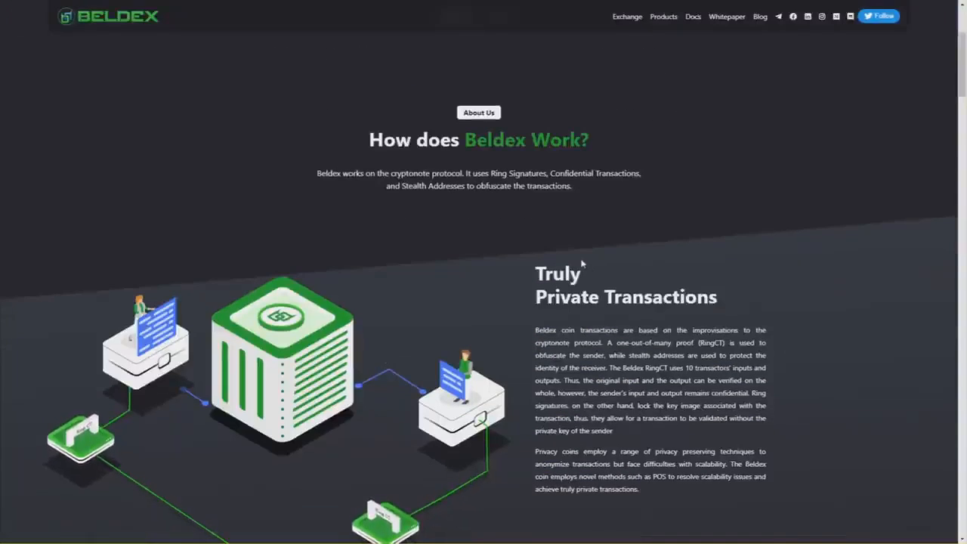
mouse_move(557, 266)
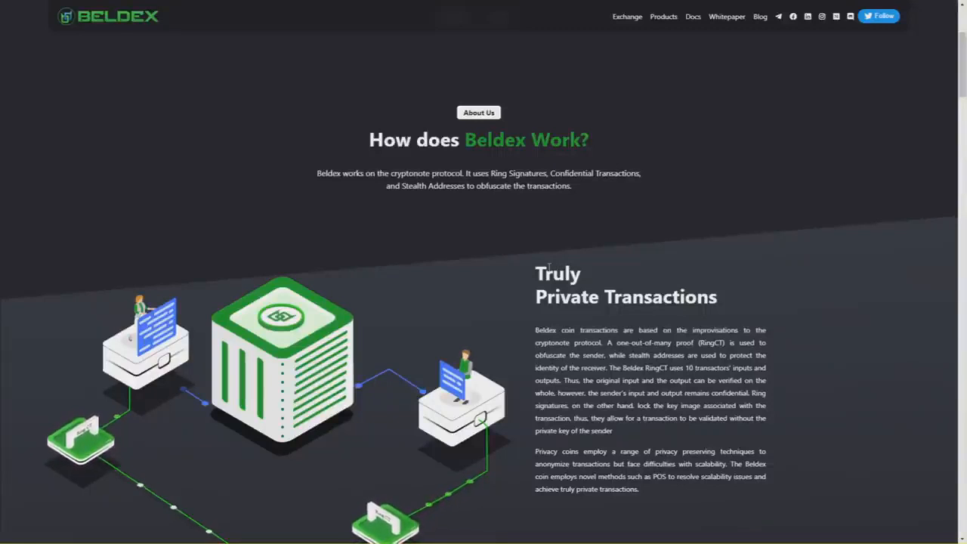
mouse_move(511, 272)
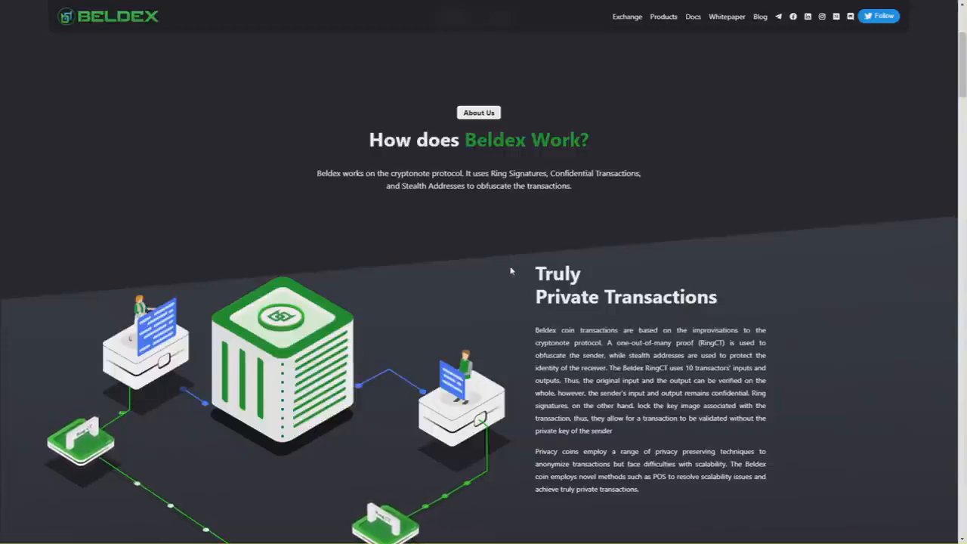
scroll("down", 3)
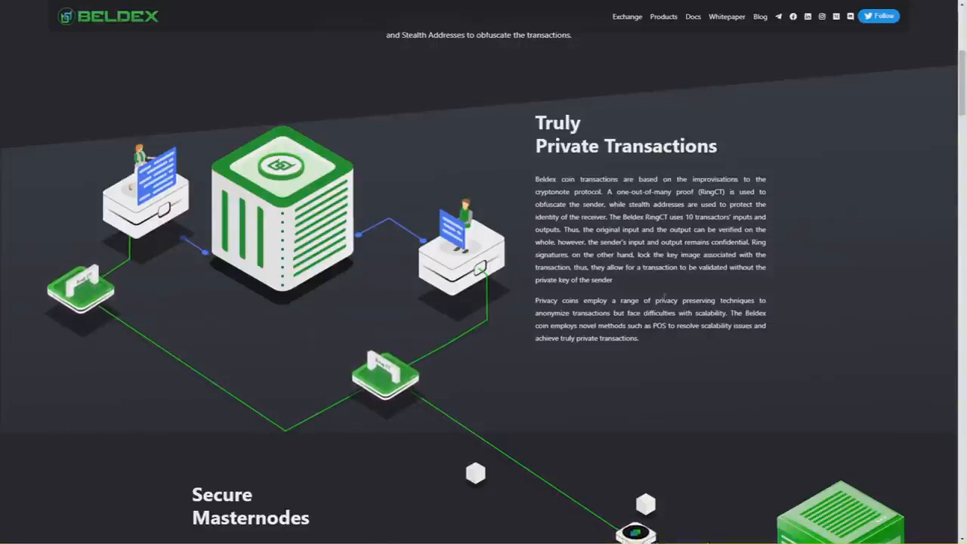
mouse_move(698, 357)
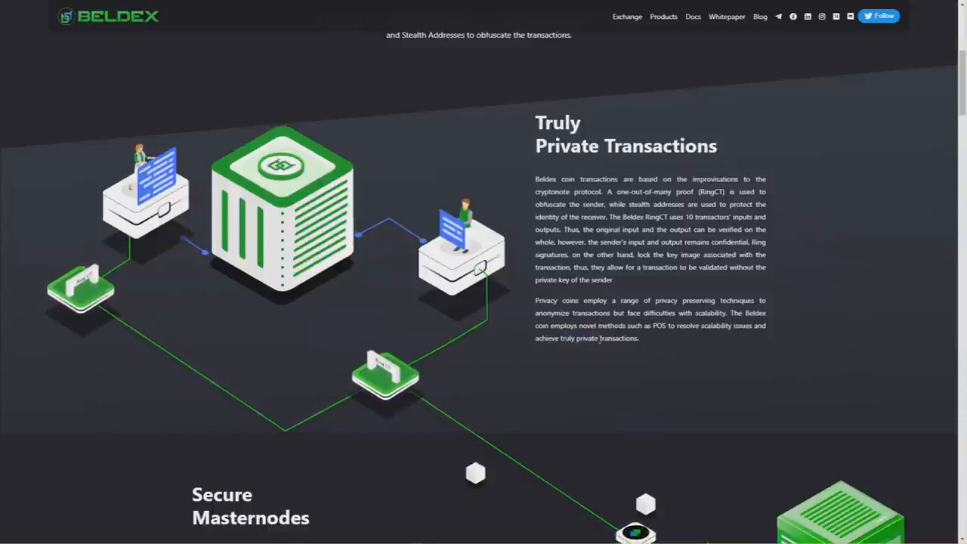
Scroll past Secure Masternodes down to the Coin Features grid.
scroll("down", 3)
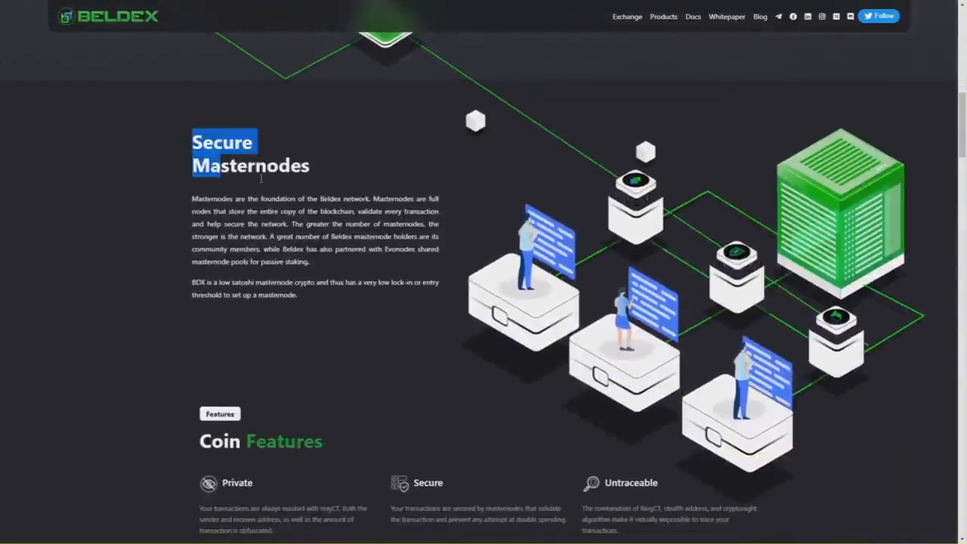
scroll("down", 3)
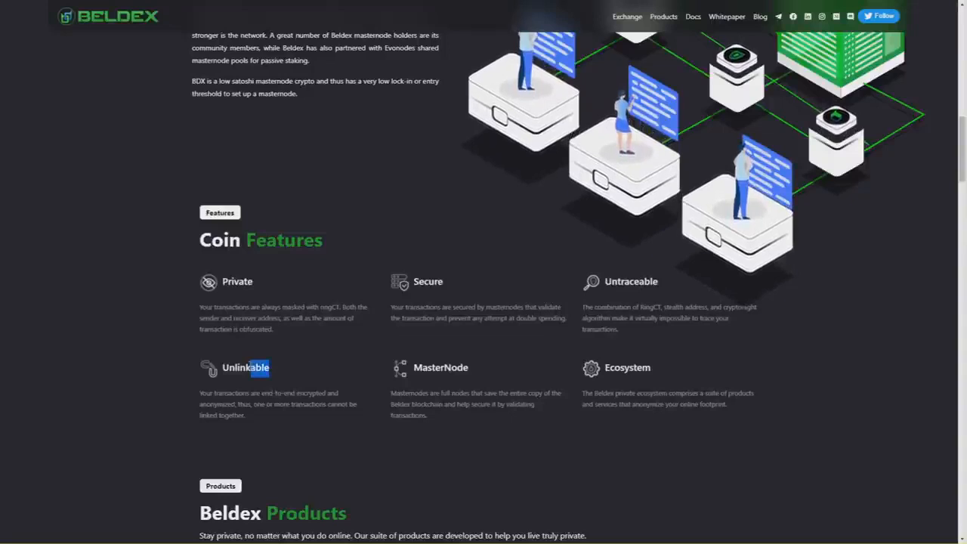
scroll("down", 3)
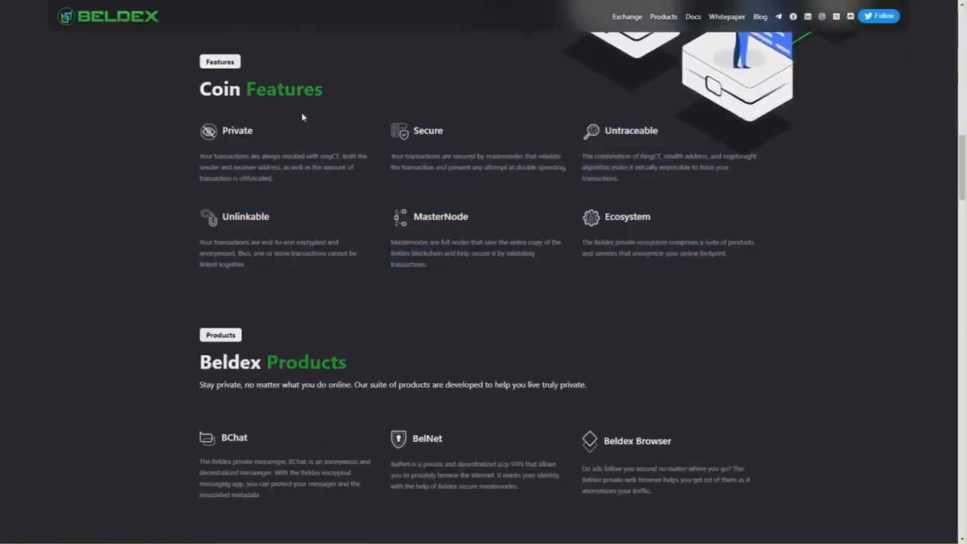
Scroll down so the Beldex Products cards for BChat, BelNet and Beldex Browser fill the view.
scroll("down", 3)
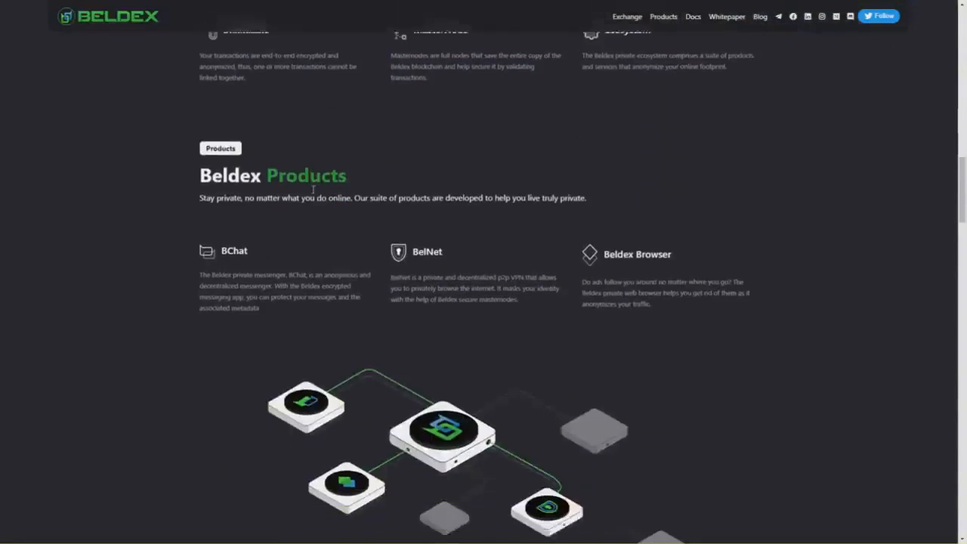
scroll("down", 3)
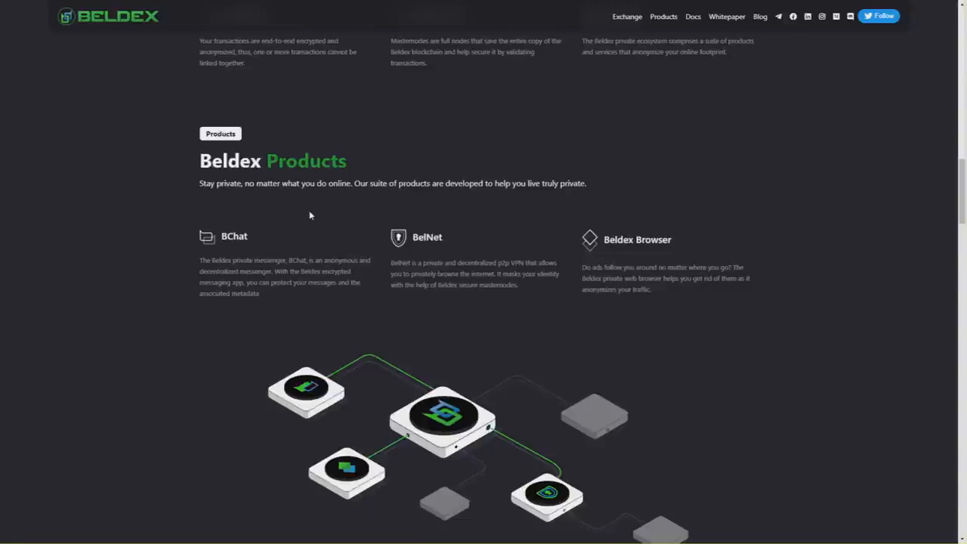
mouse_move(475, 238)
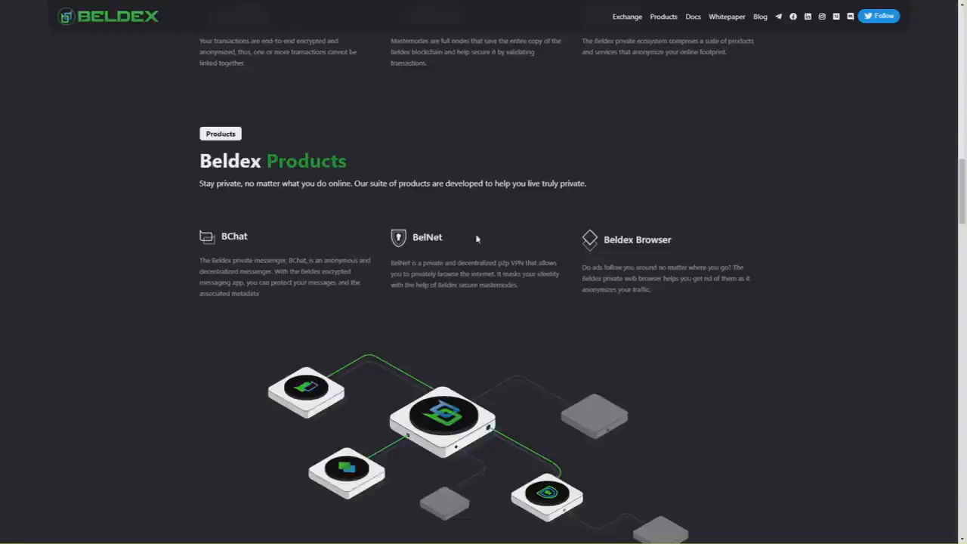
Scroll to 'You Can Earn BDX Using Masternode' and highlight its opening sentence on staking rewards.
scroll("down", 3)
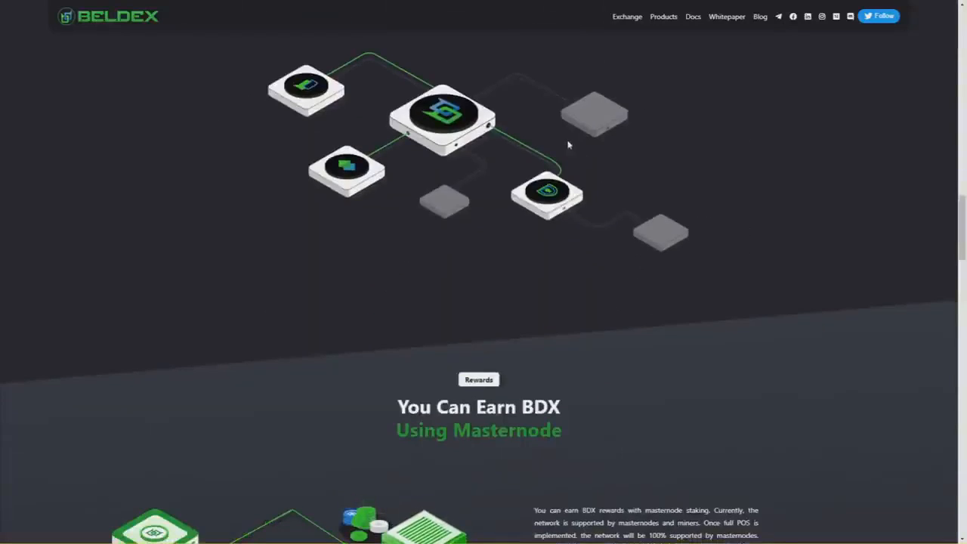
mouse_move(645, 130)
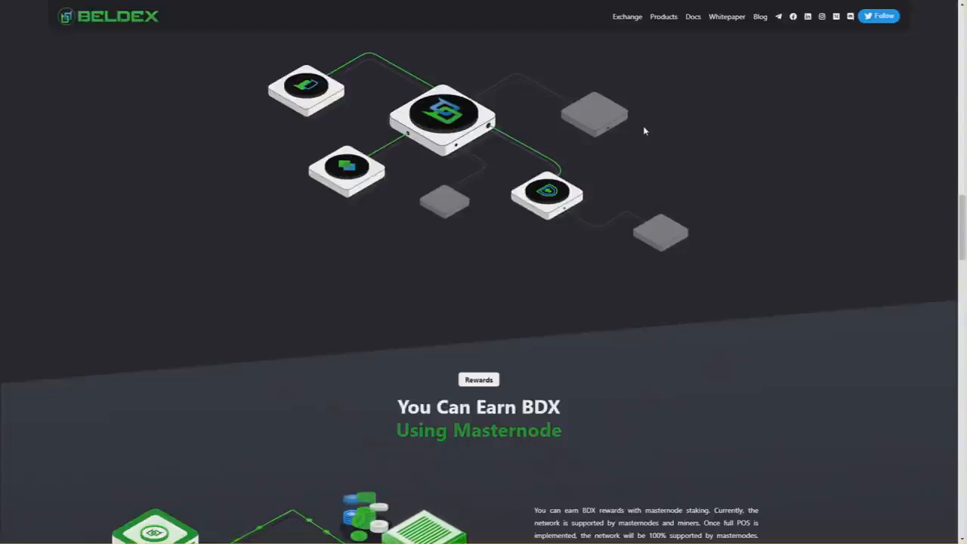
scroll("down", 3)
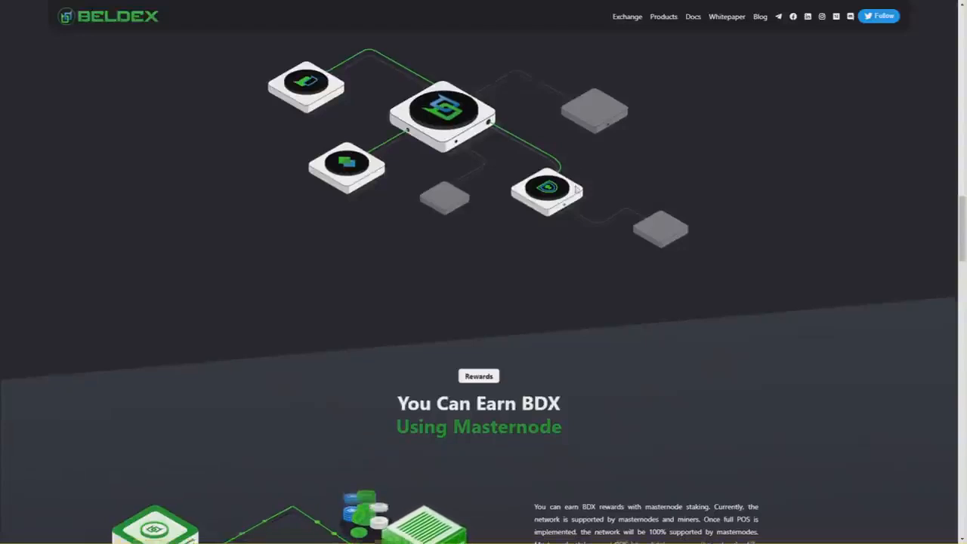
scroll("down", 3)
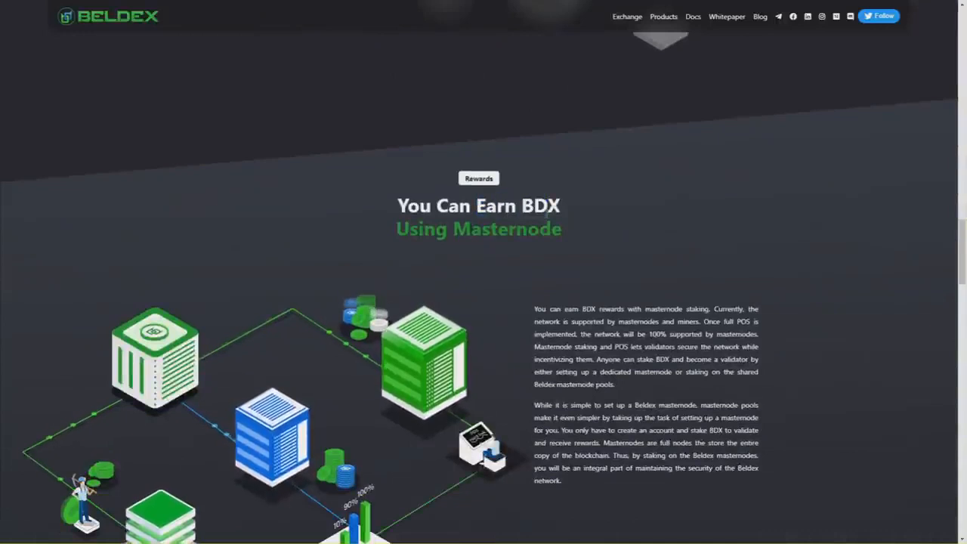
scroll("down", 3)
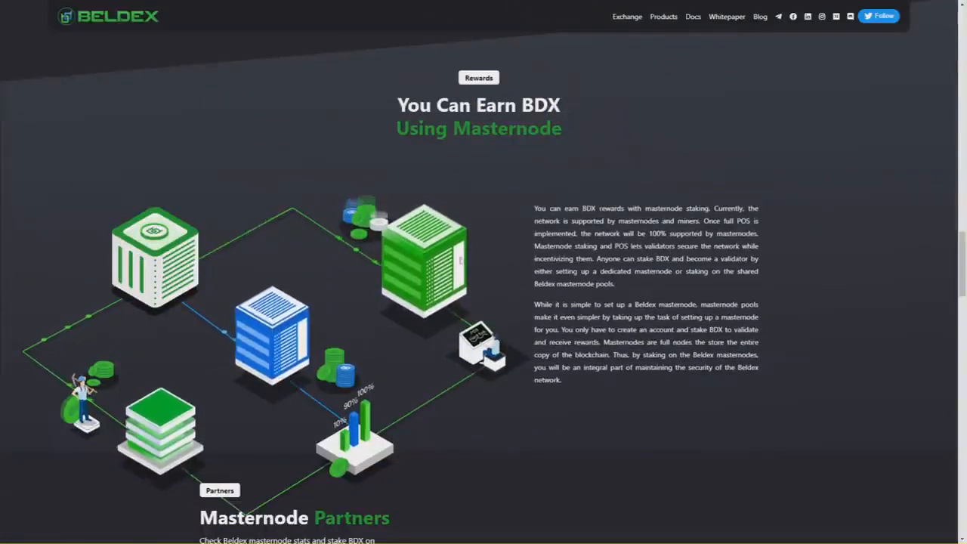
left_click_drag(535, 209, 758, 220)
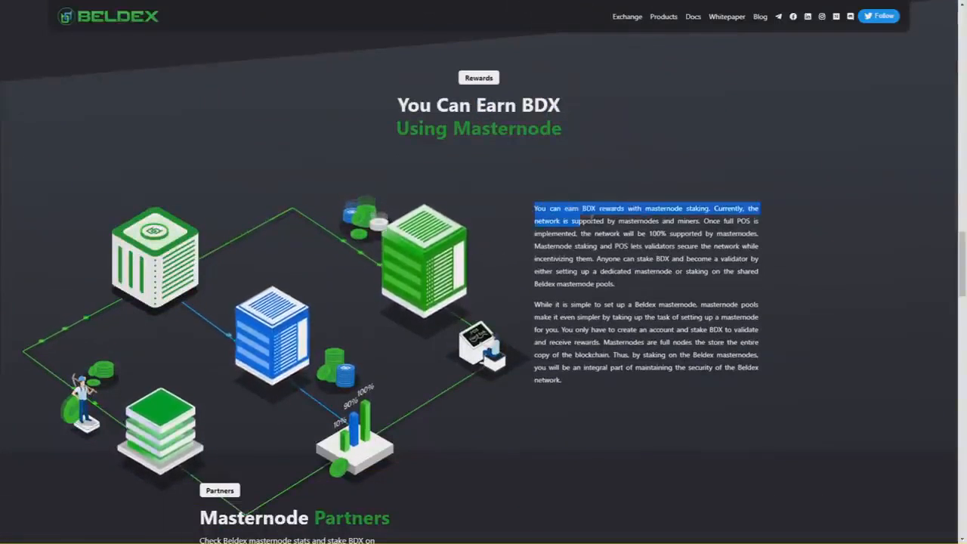
Scroll down to the Masternode Partners and Coin Listing Partners logo grids.
scroll("down", 3)
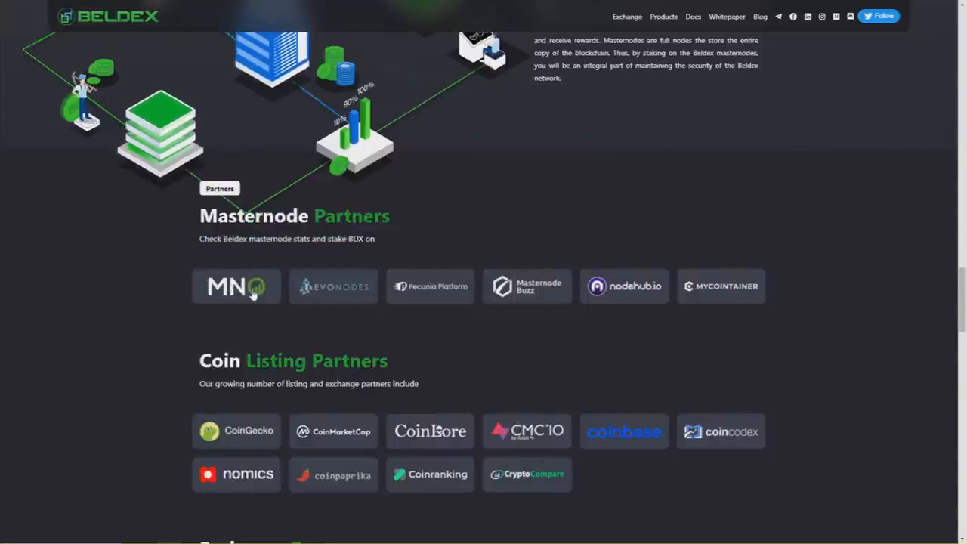
mouse_move(345, 295)
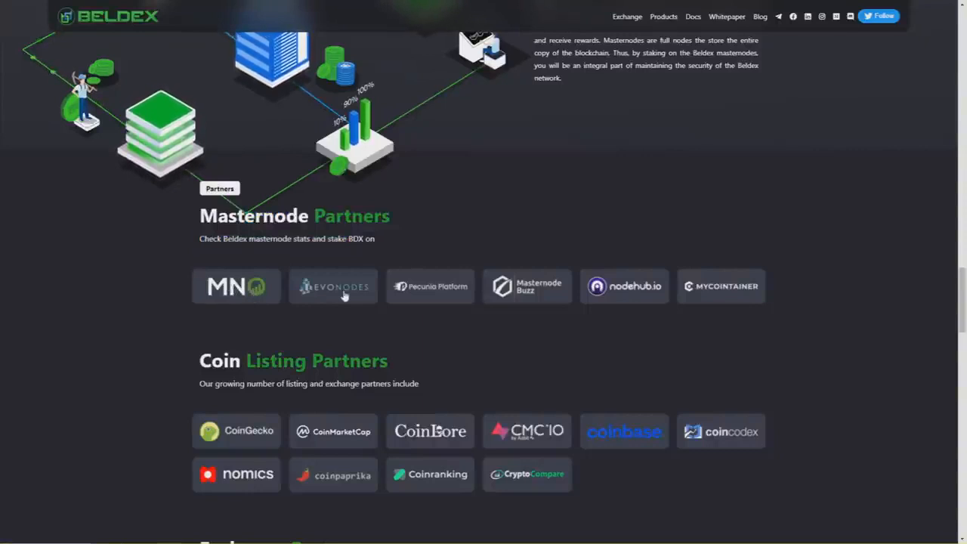
mouse_move(444, 302)
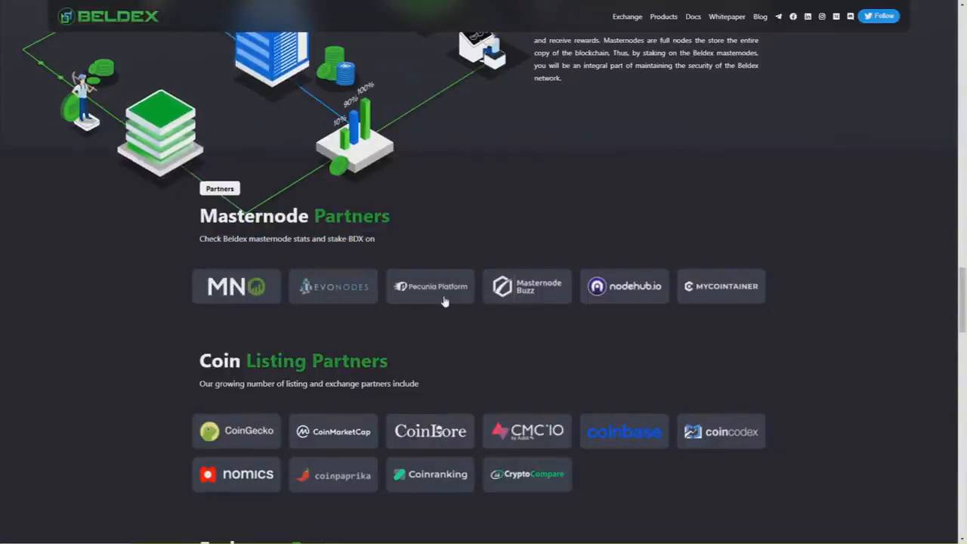
mouse_move(510, 305)
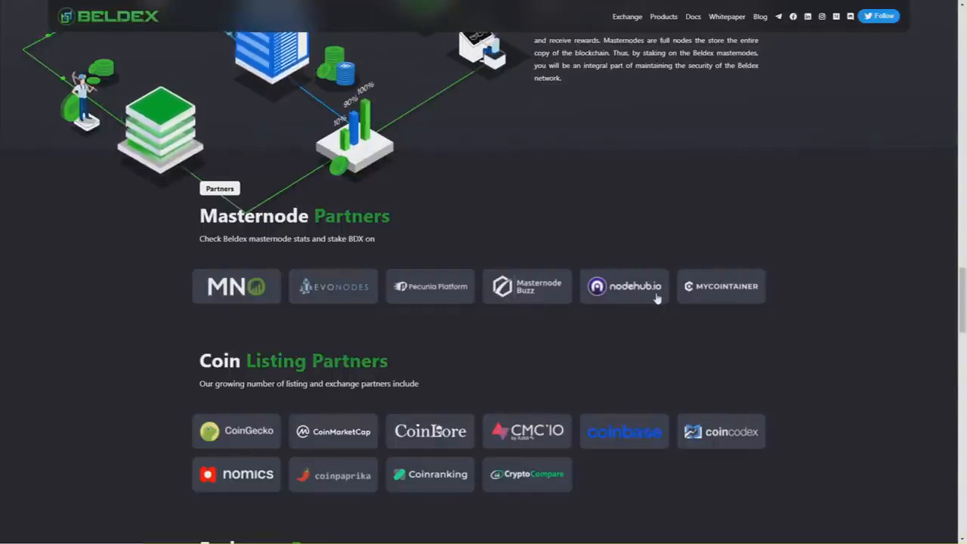
mouse_move(737, 308)
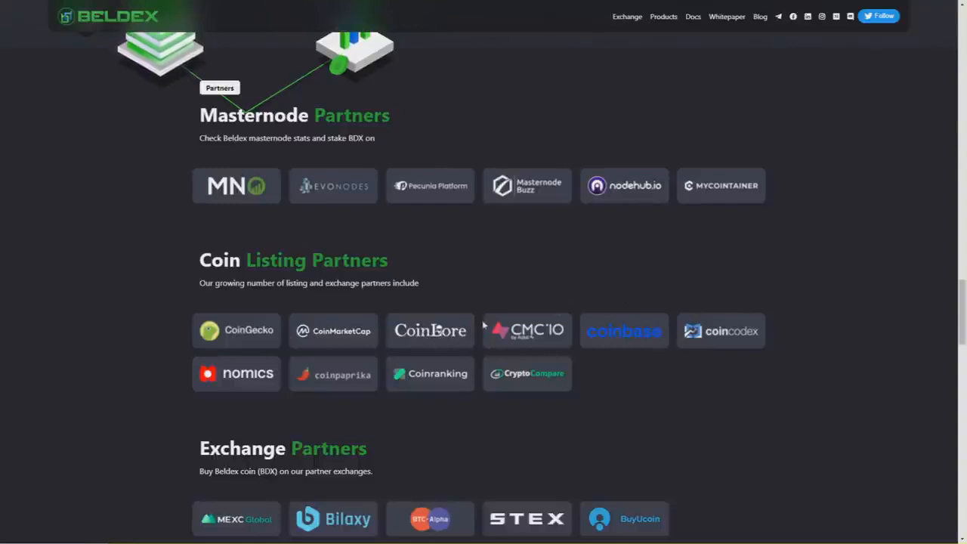
mouse_move(698, 350)
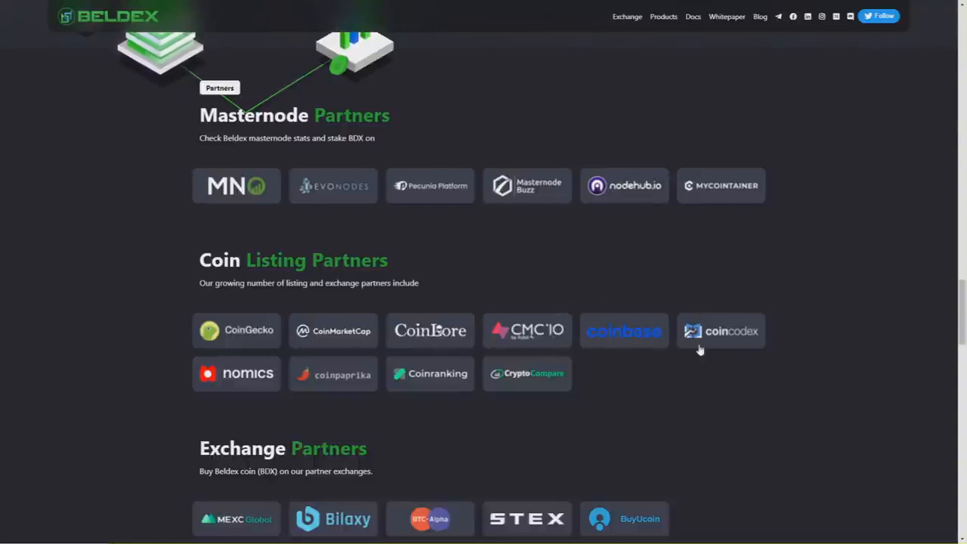
mouse_move(355, 392)
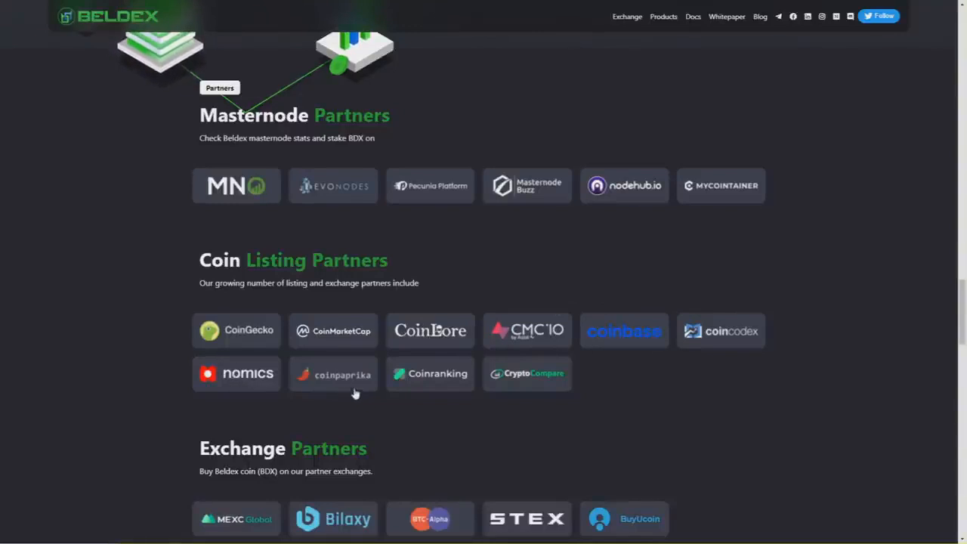
mouse_move(532, 385)
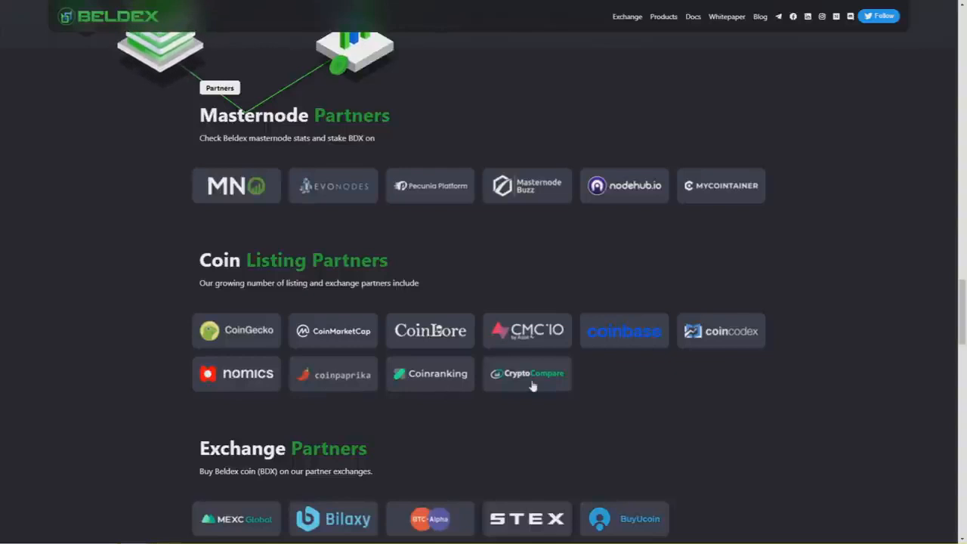
Scroll past Coin Listing Partners to the Exchange Partners and Featured In media logos.
scroll("down", 3)
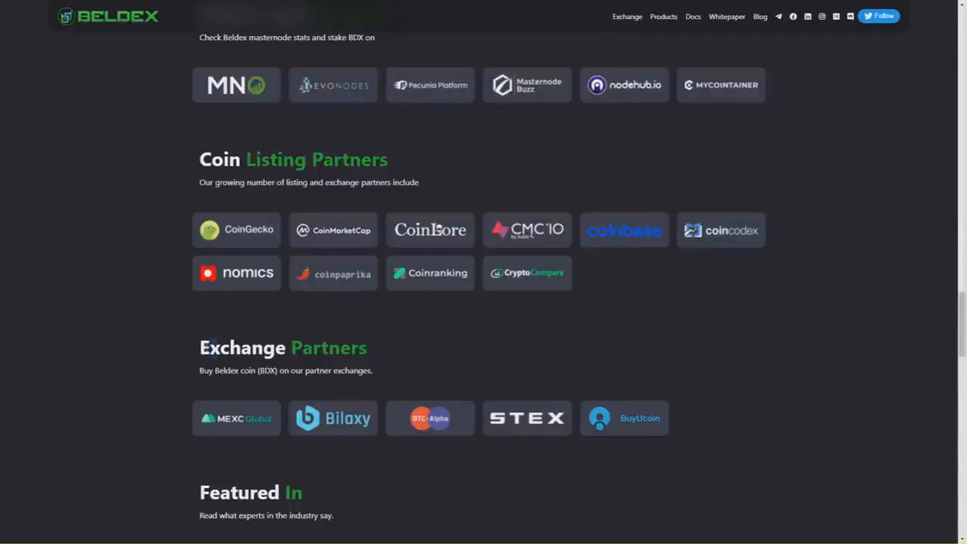
double_click(234, 370)
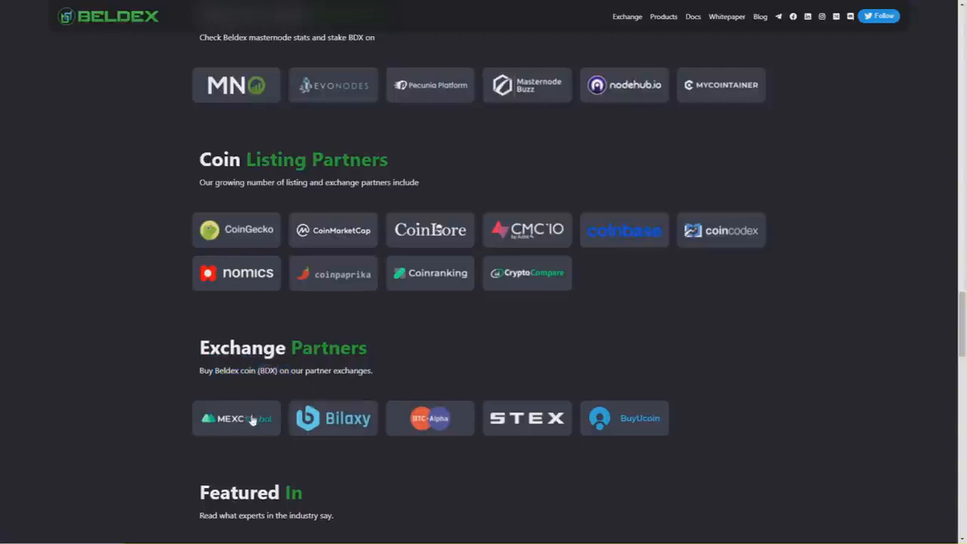
mouse_move(354, 430)
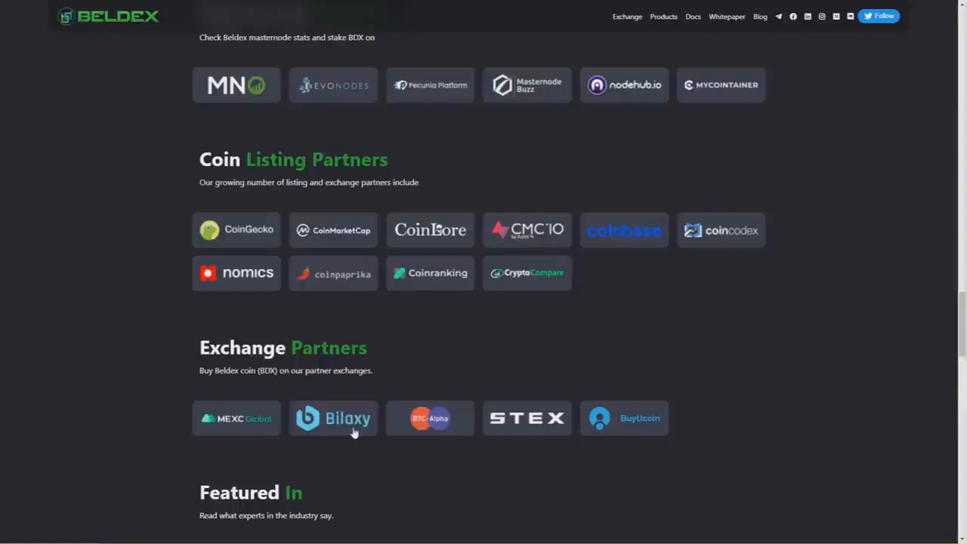
mouse_move(525, 430)
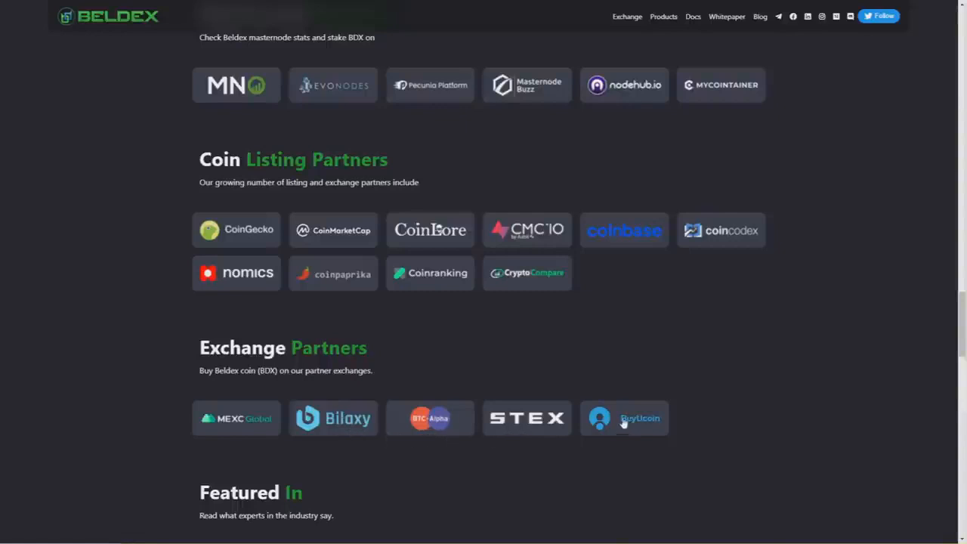
scroll("down", 3)
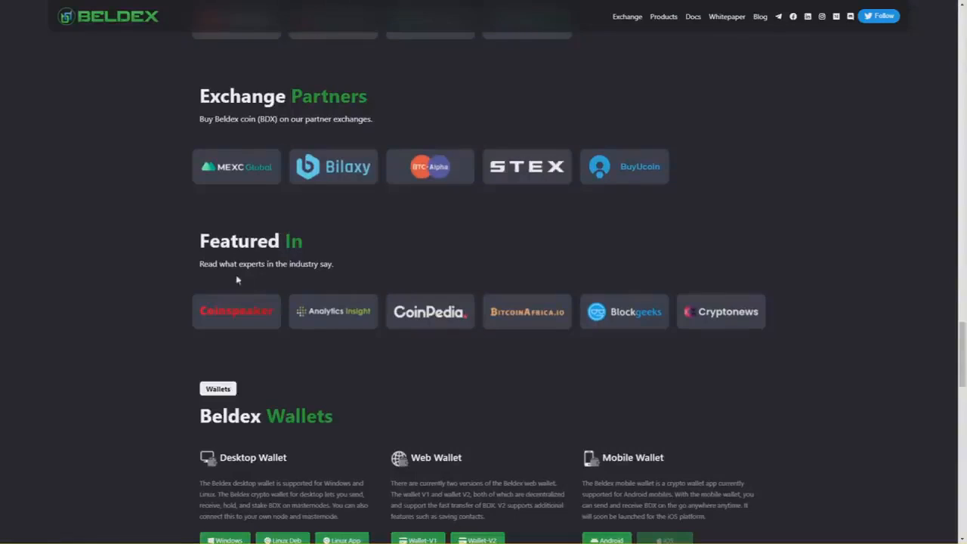
mouse_move(532, 320)
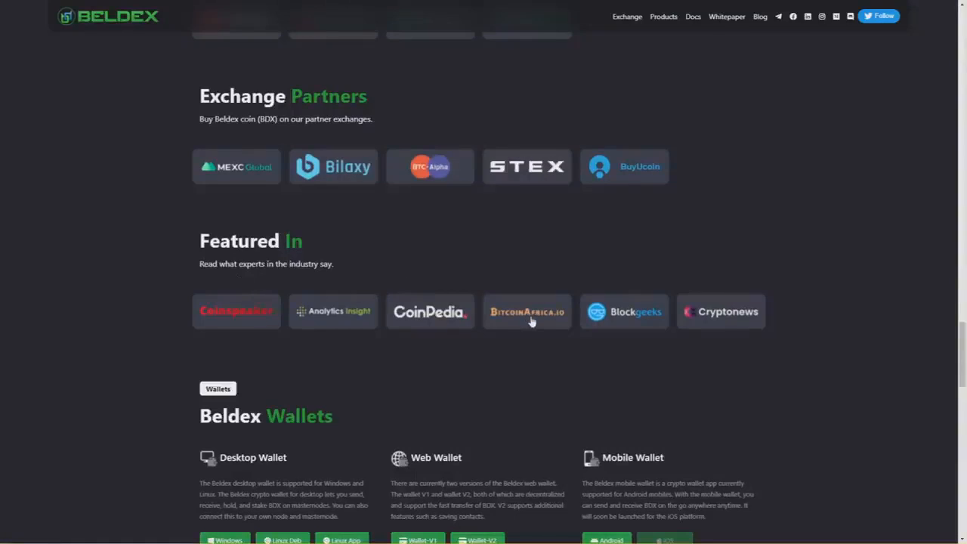
mouse_move(229, 317)
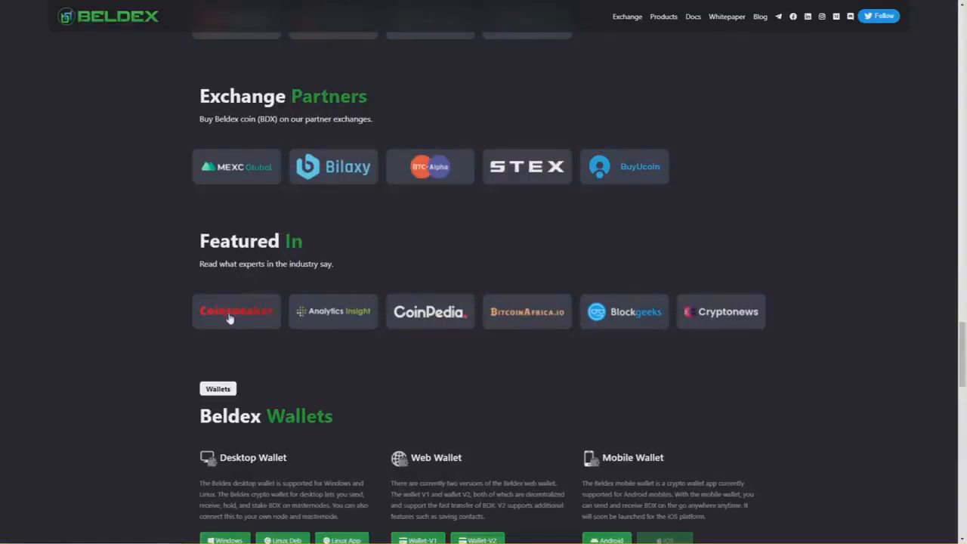
mouse_move(441, 321)
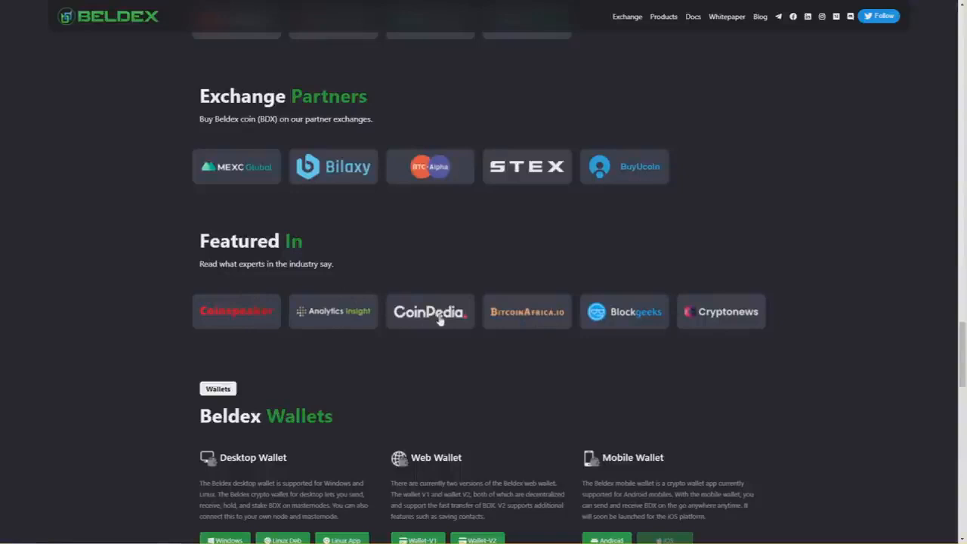
mouse_move(566, 330)
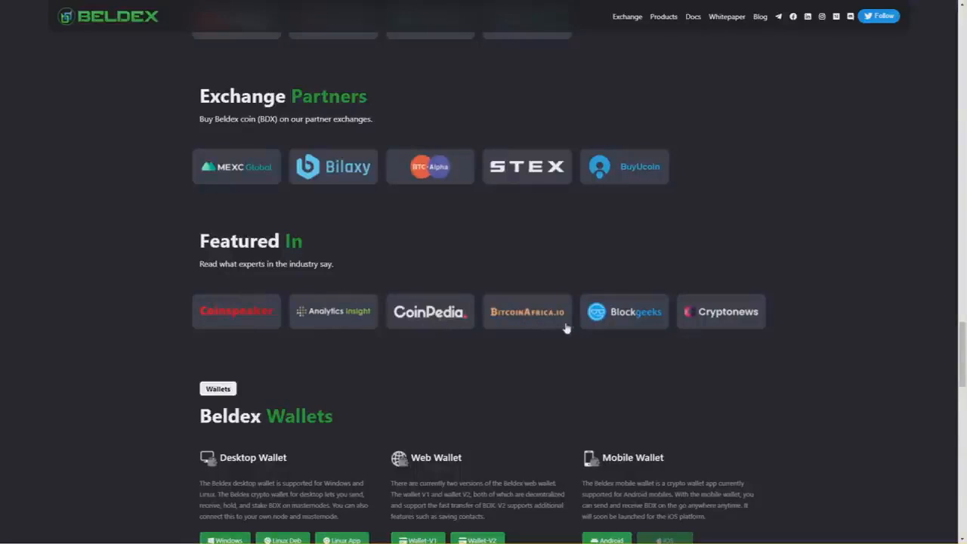
mouse_move(712, 328)
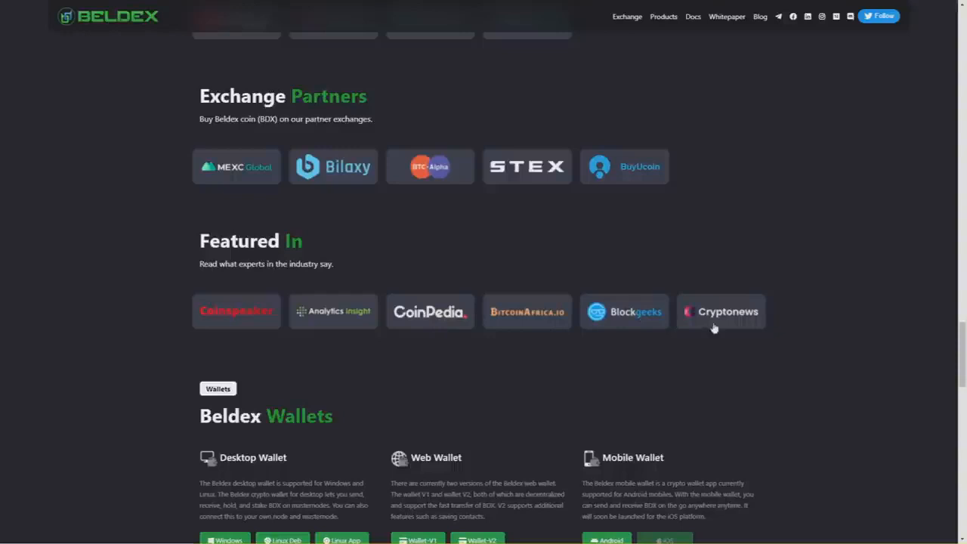
scroll("down", 3)
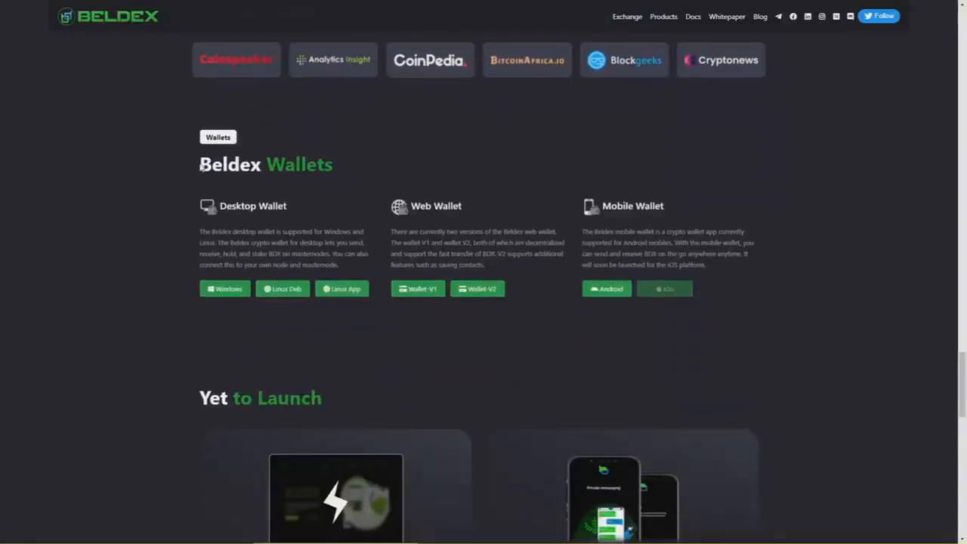
Scroll through the Beldex Wallets desktop, web and mobile options down to the Yet to Launch cards.
double_click(252, 206)
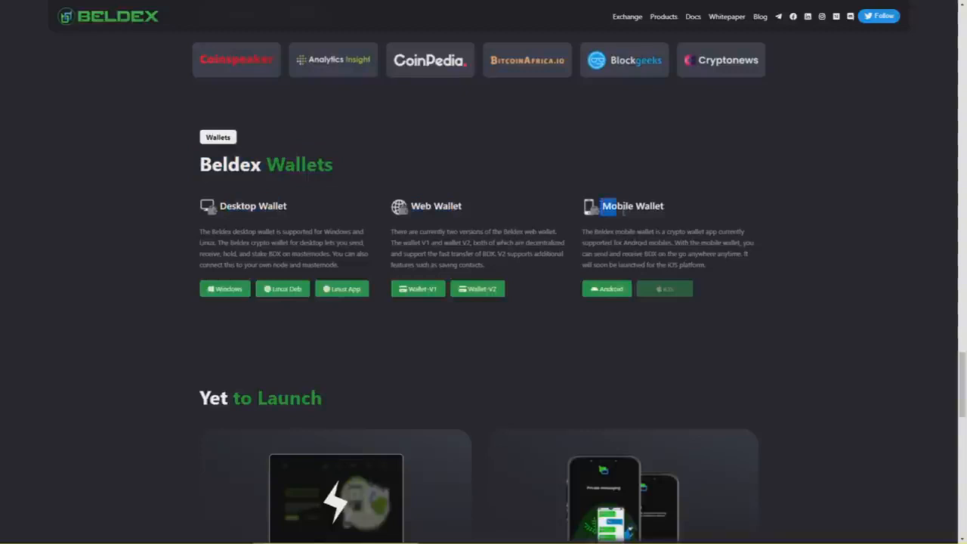
mouse_move(629, 224)
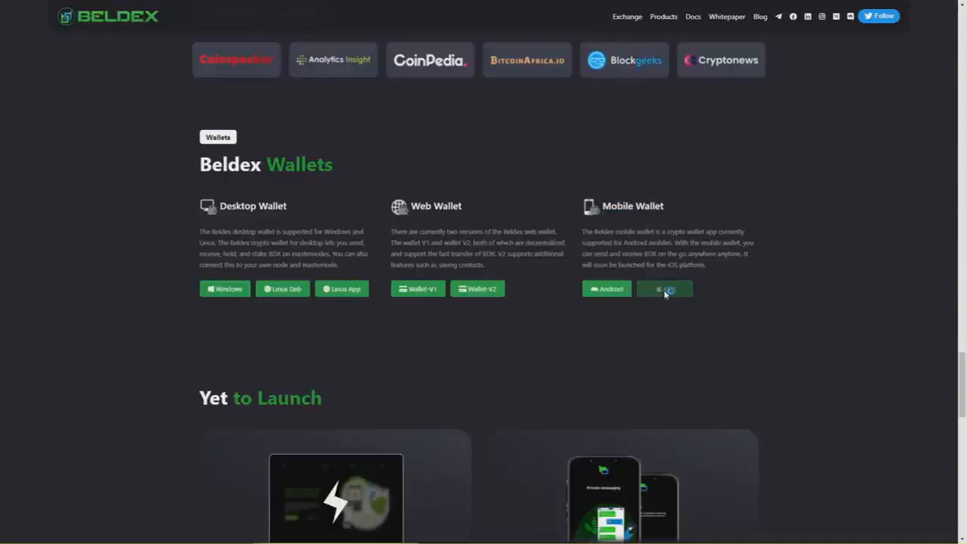
scroll("down", 3)
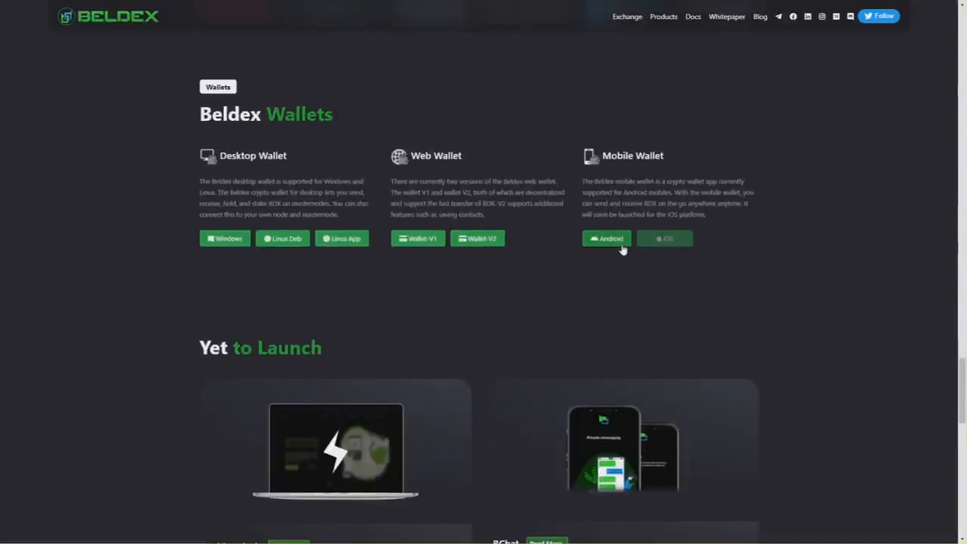
scroll("down", 3)
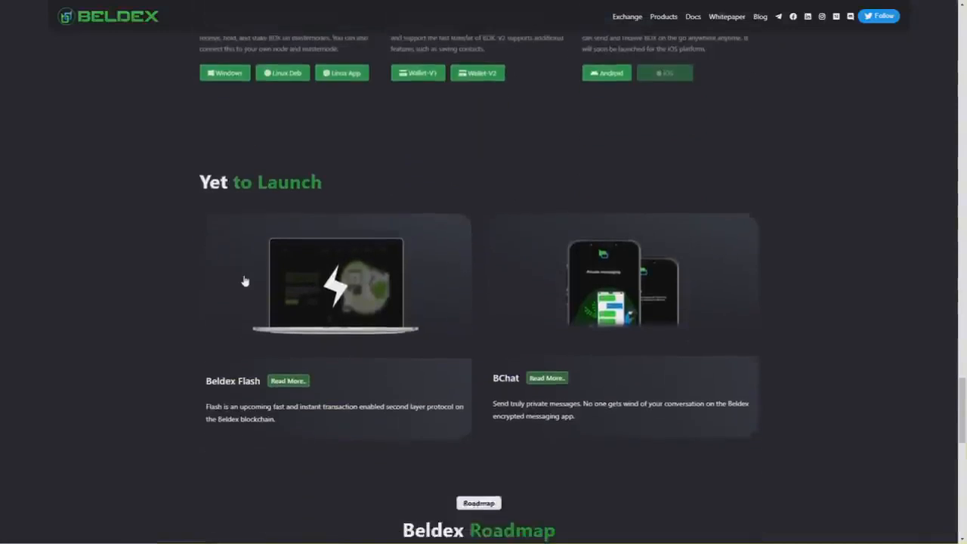
Scroll past the Beldex Flash and BChat cards until the Beldex Roadmap timeline appears.
scroll("down", 3)
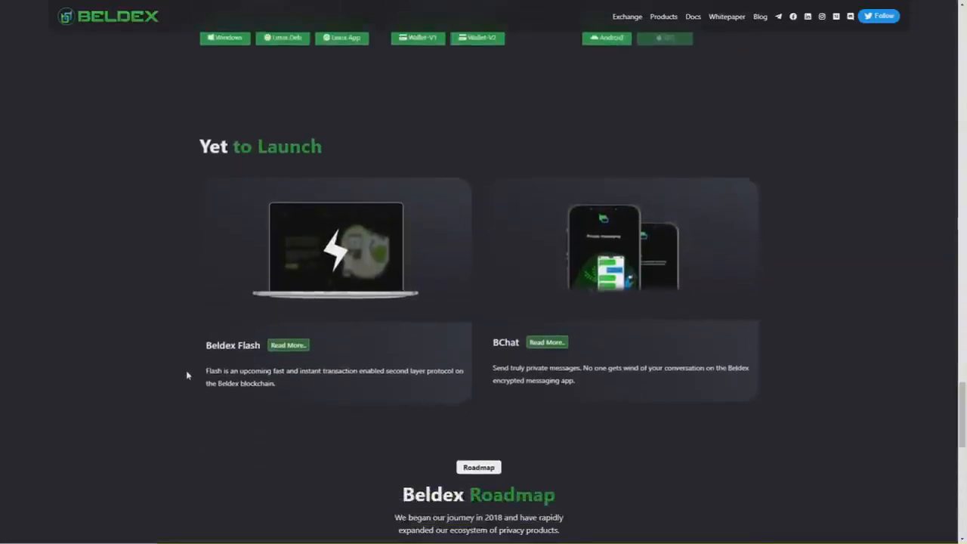
mouse_move(517, 196)
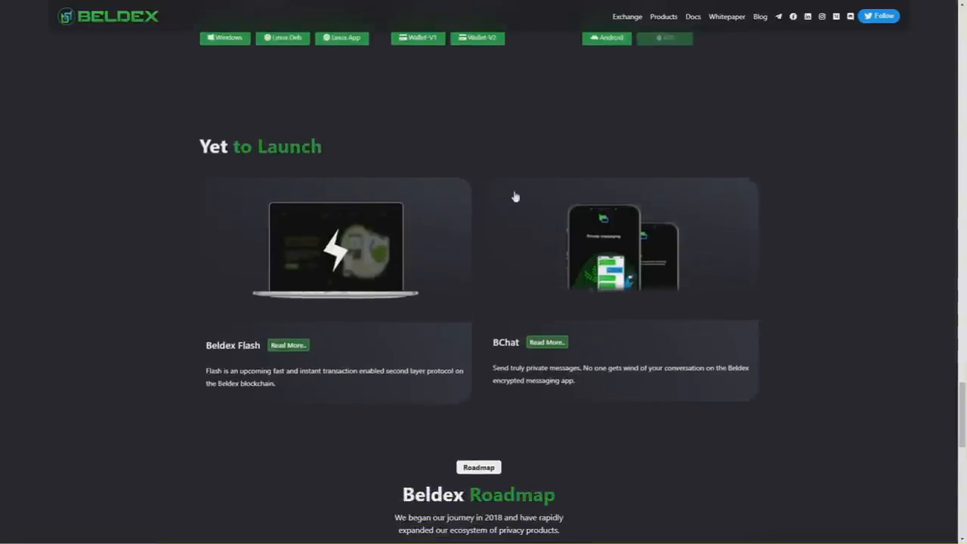
mouse_move(347, 220)
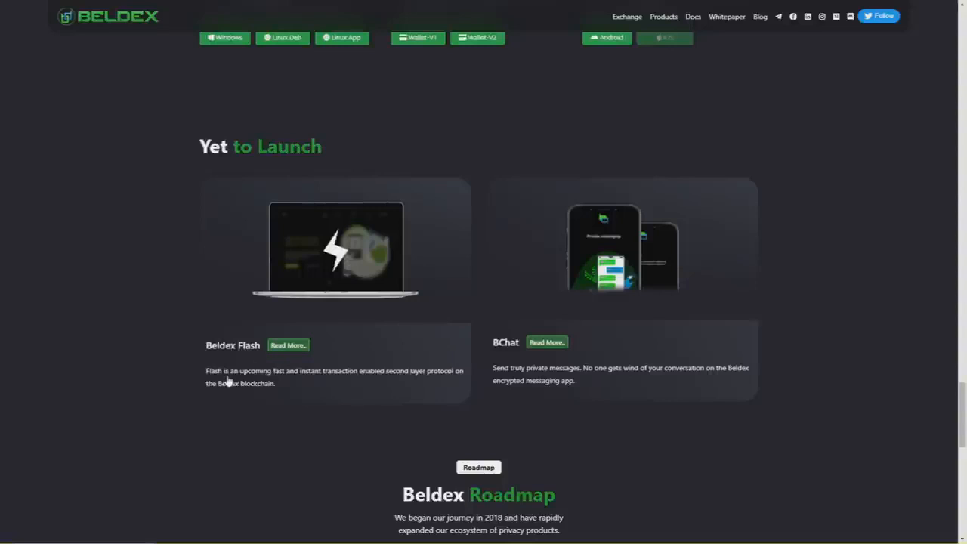
mouse_move(346, 386)
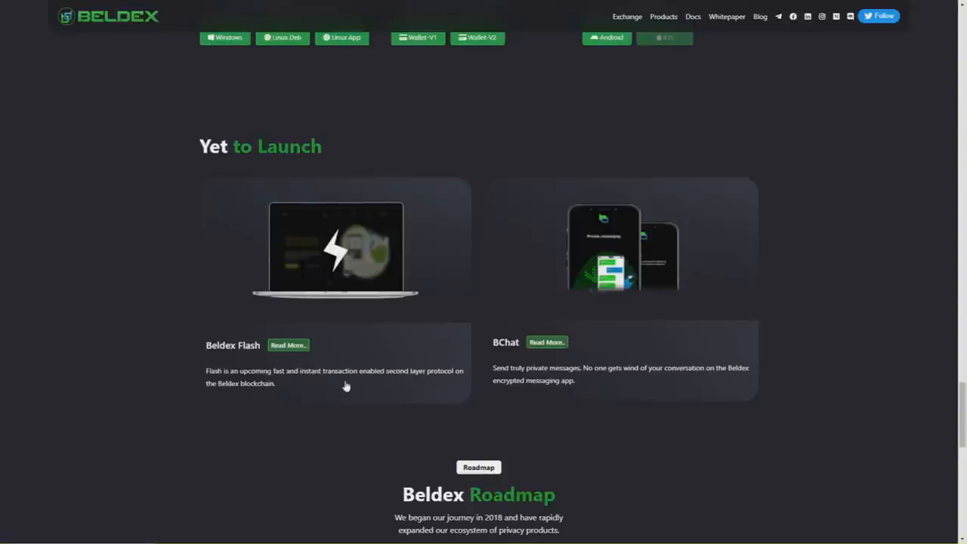
mouse_move(181, 398)
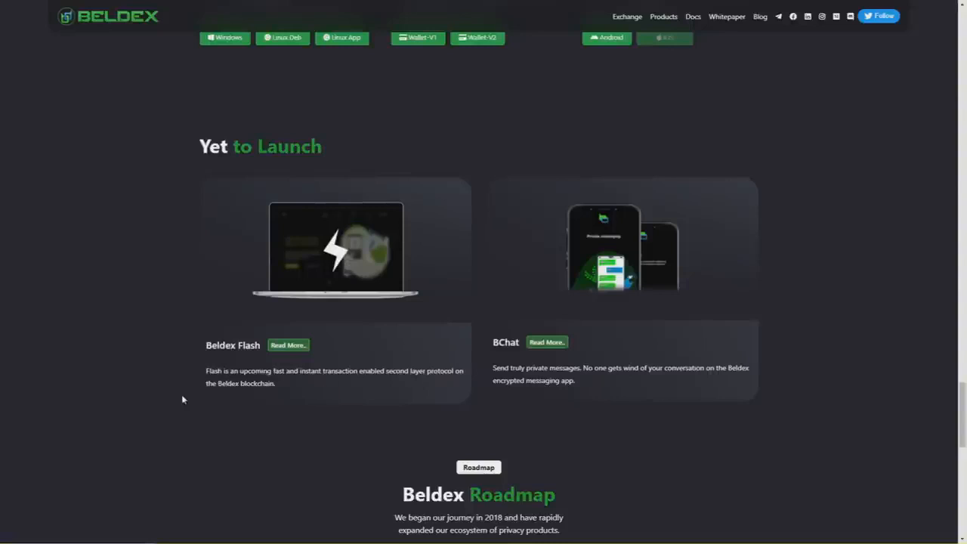
mouse_move(498, 371)
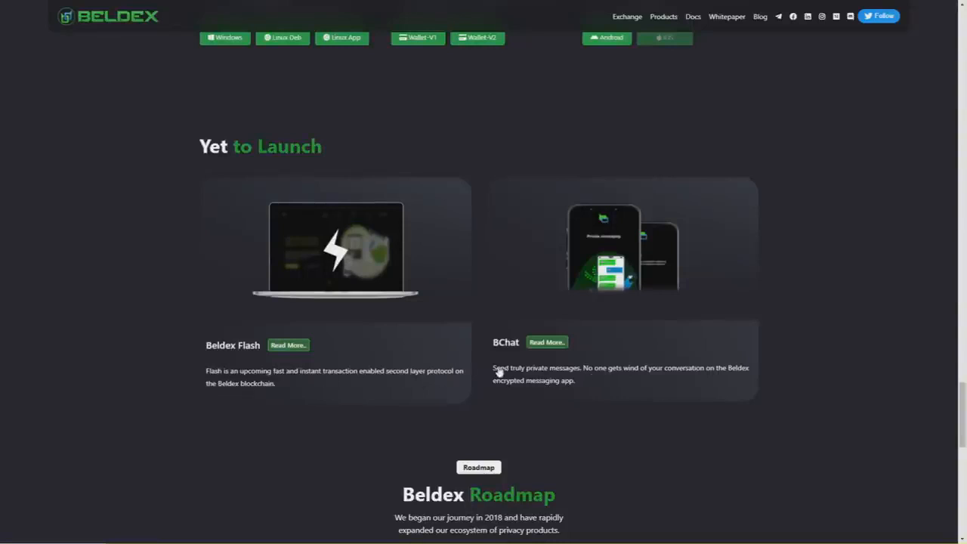
mouse_move(505, 368)
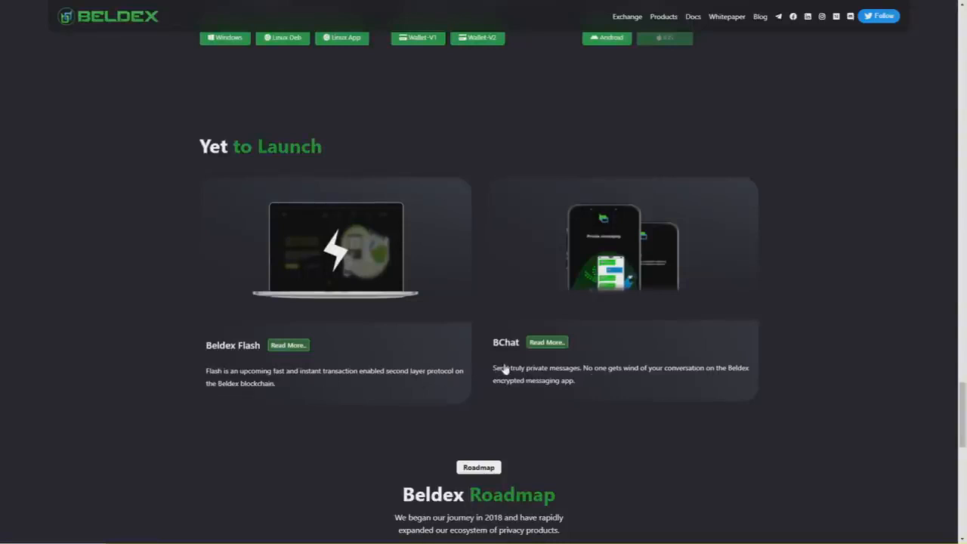
mouse_move(610, 377)
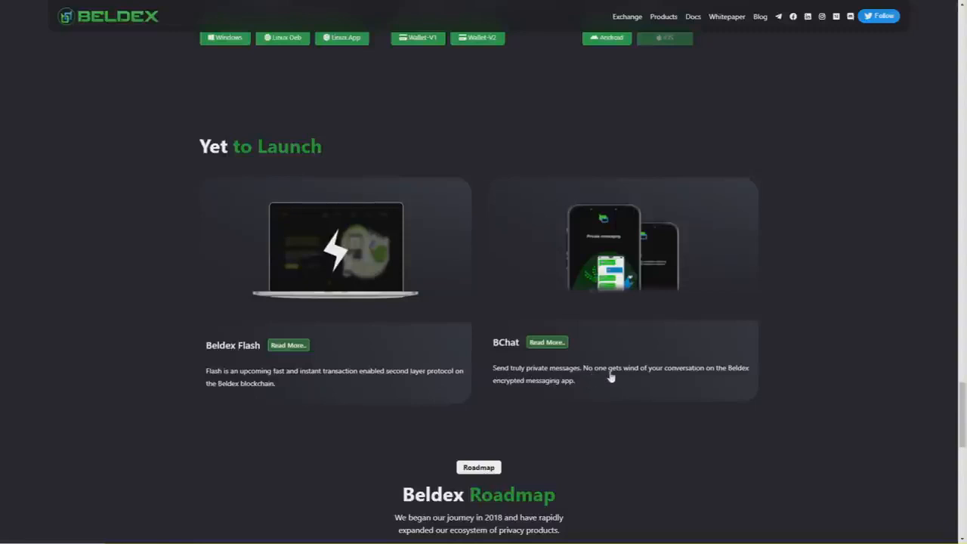
mouse_move(639, 375)
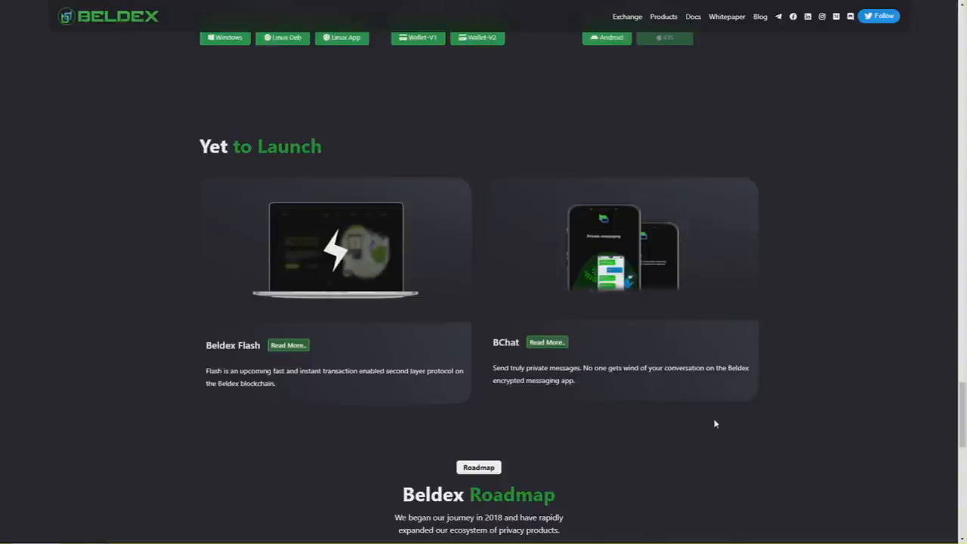
scroll("down", 3)
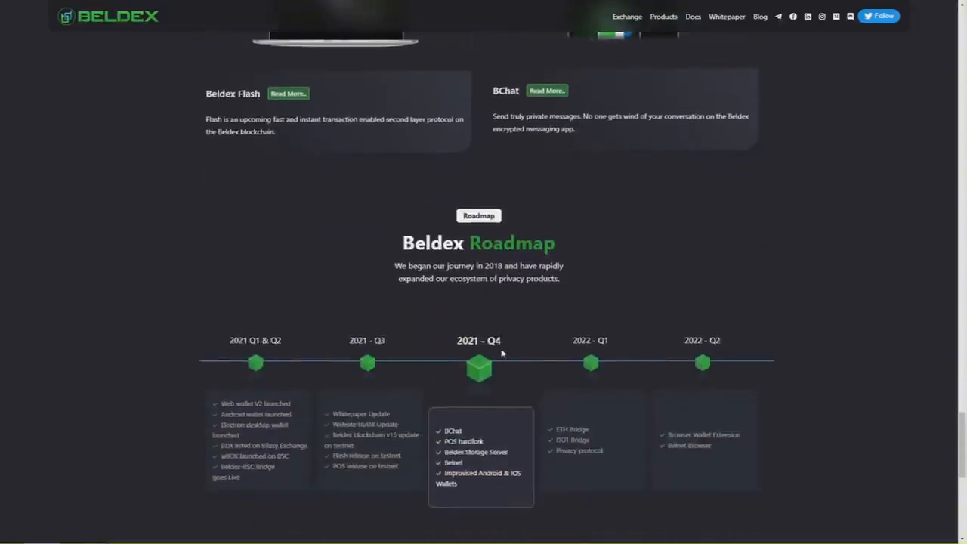
Advance the roadmap carousel through 2018–2020 and 2021 Q1–Q2 until 2021 - Q3 is centred.
scroll("down", 3)
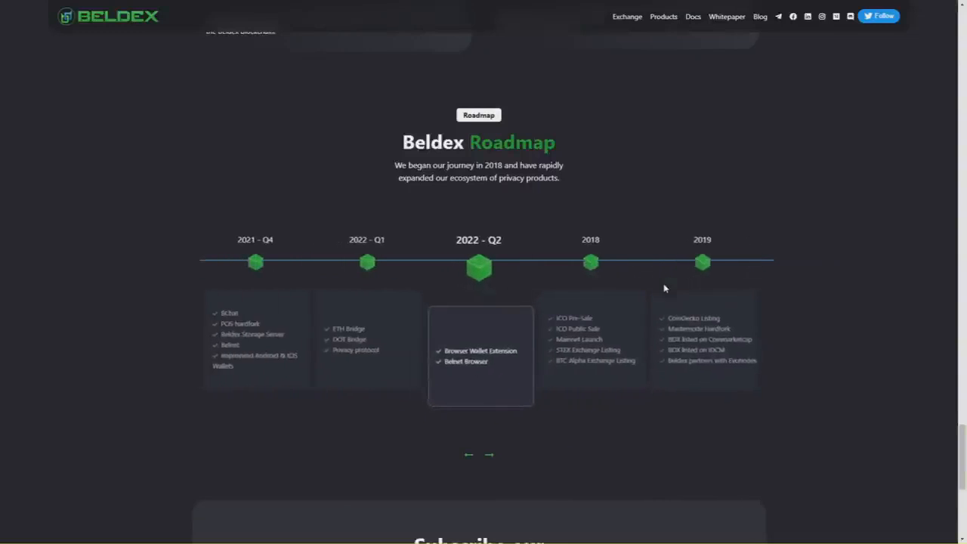
left_click(489, 453)
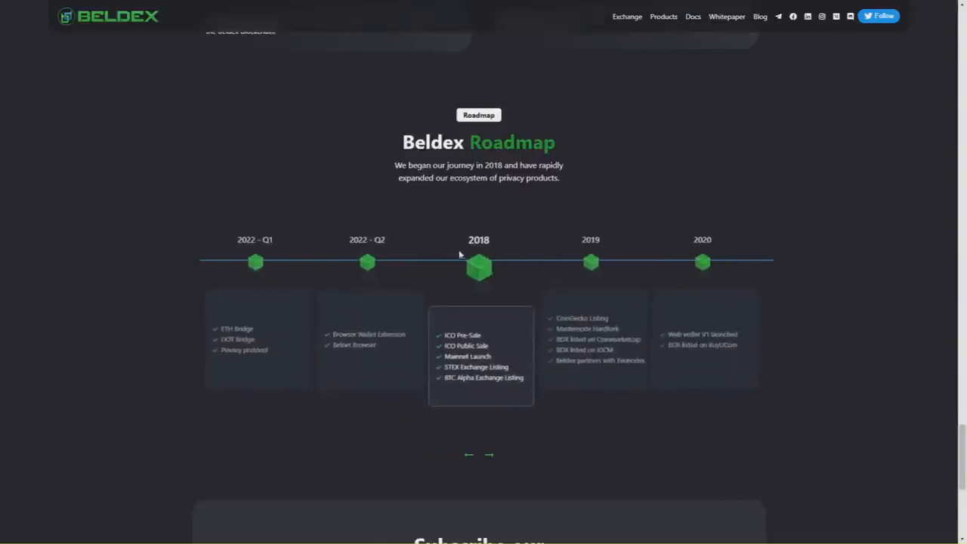
left_click(469, 453)
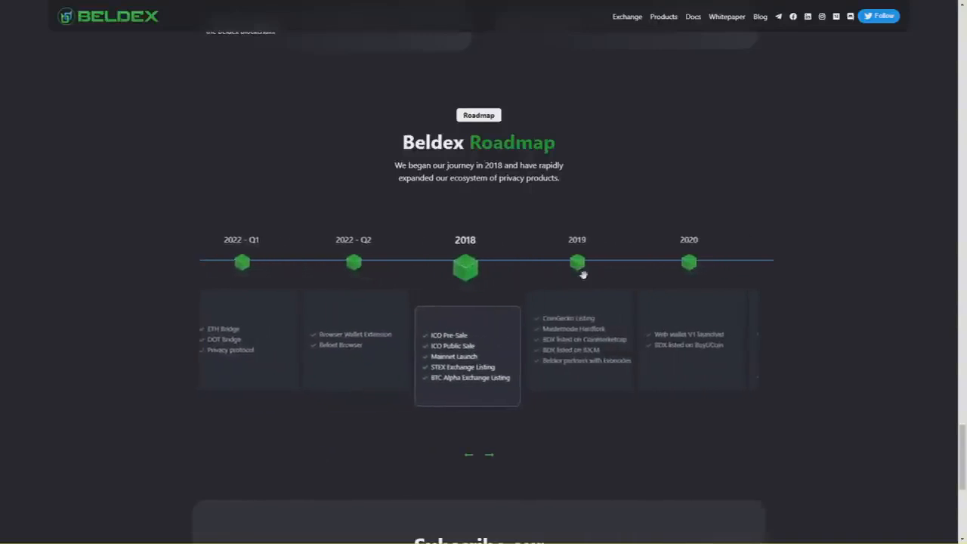
left_click(488, 454)
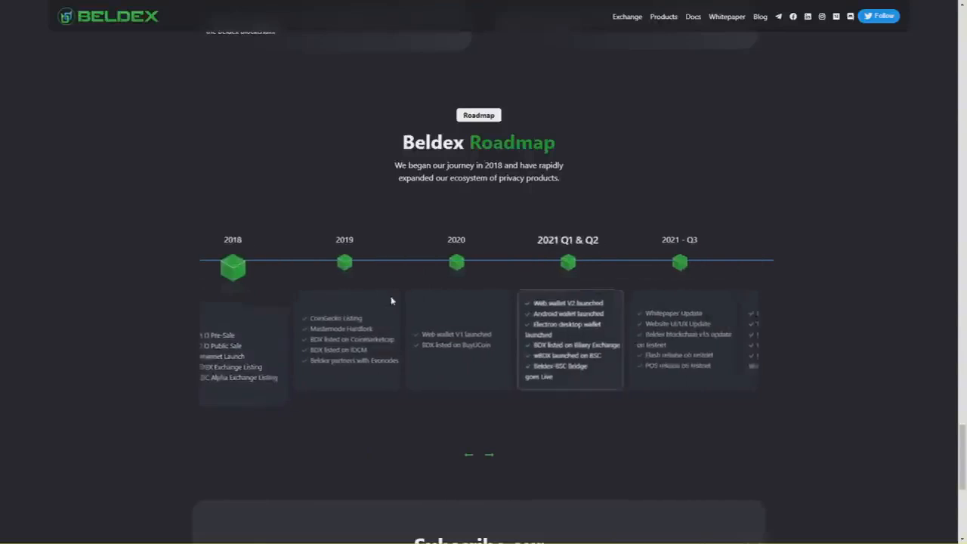
left_click(488, 454)
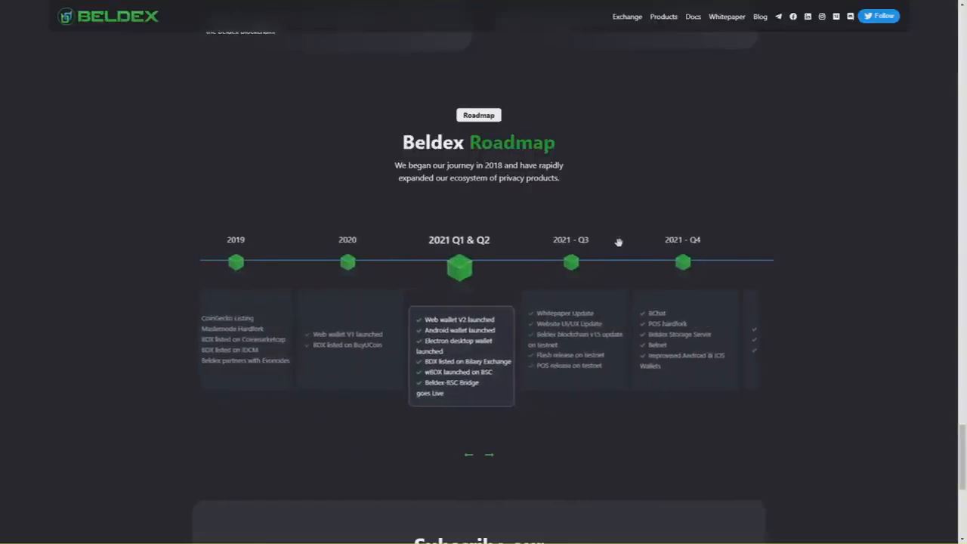
left_click(490, 453)
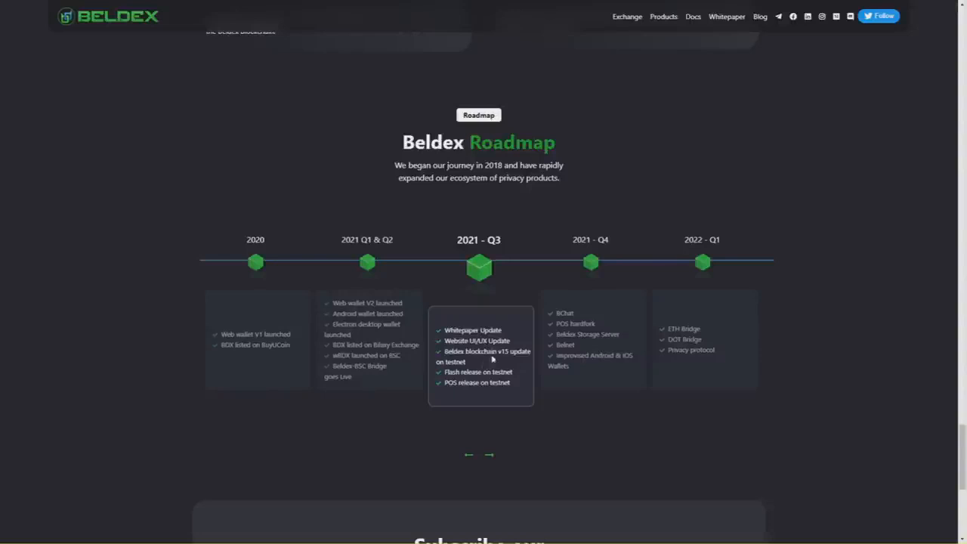
mouse_move(486, 372)
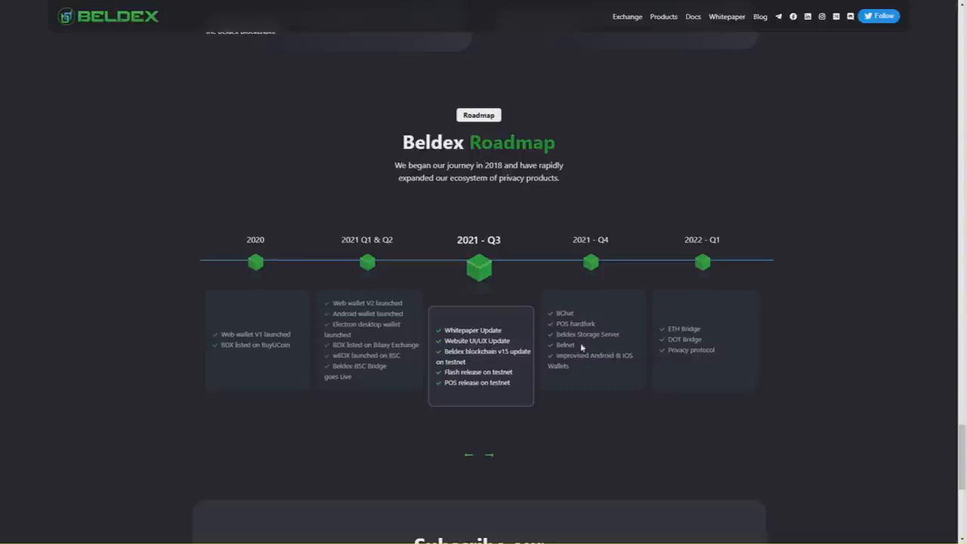
mouse_move(601, 324)
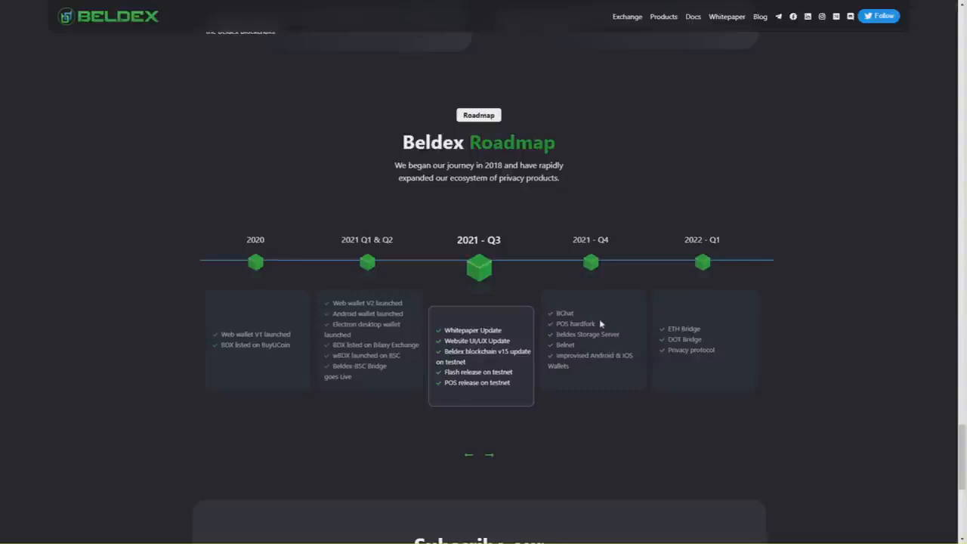
Step the roadmap through 2021 - Q4, 2022 - Q1 and Q2, wrapping back around past 2018 toward 2021.
left_click(489, 454)
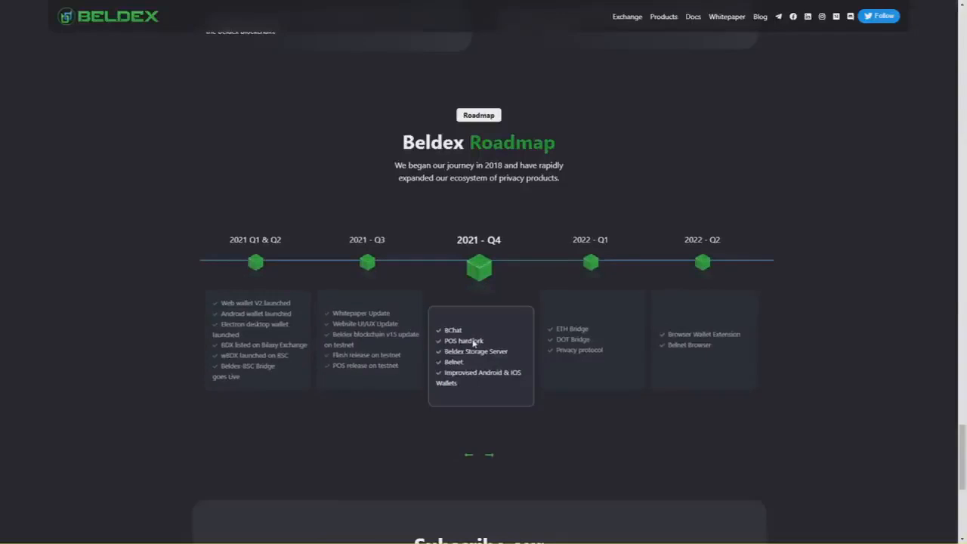
mouse_move(562, 310)
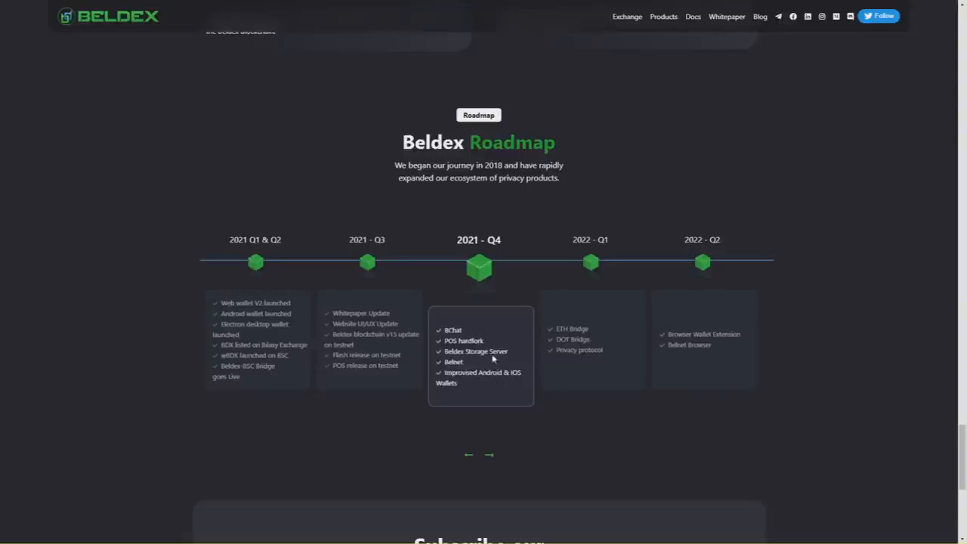
mouse_move(456, 381)
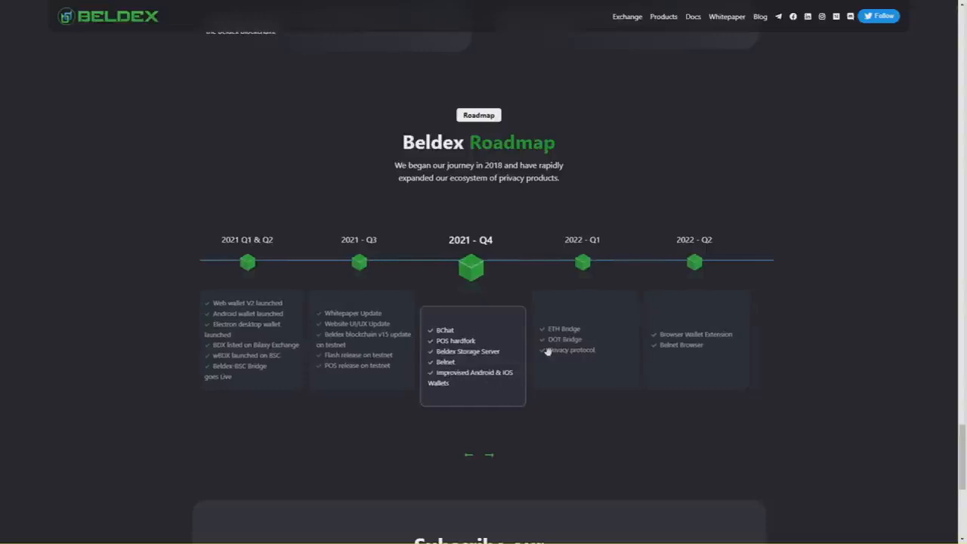
left_click(489, 454)
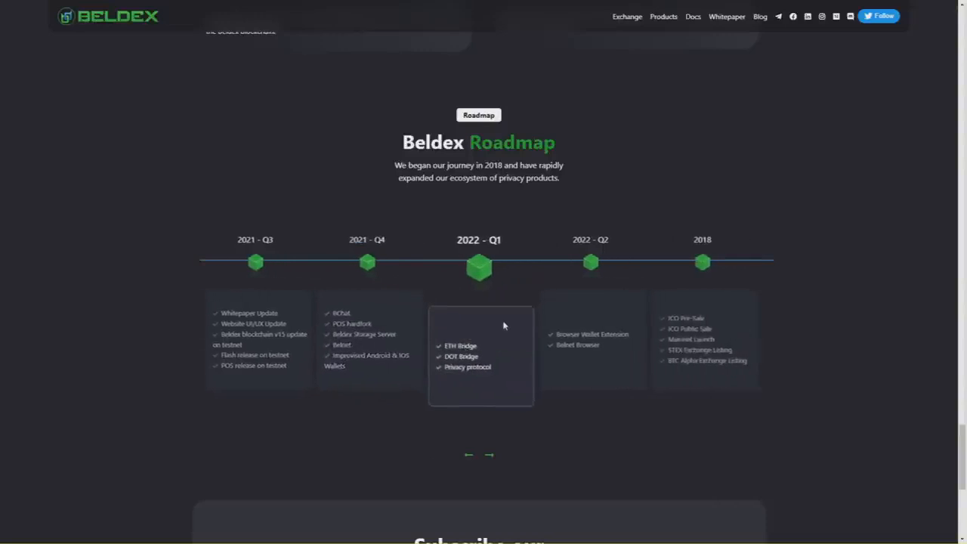
mouse_move(483, 369)
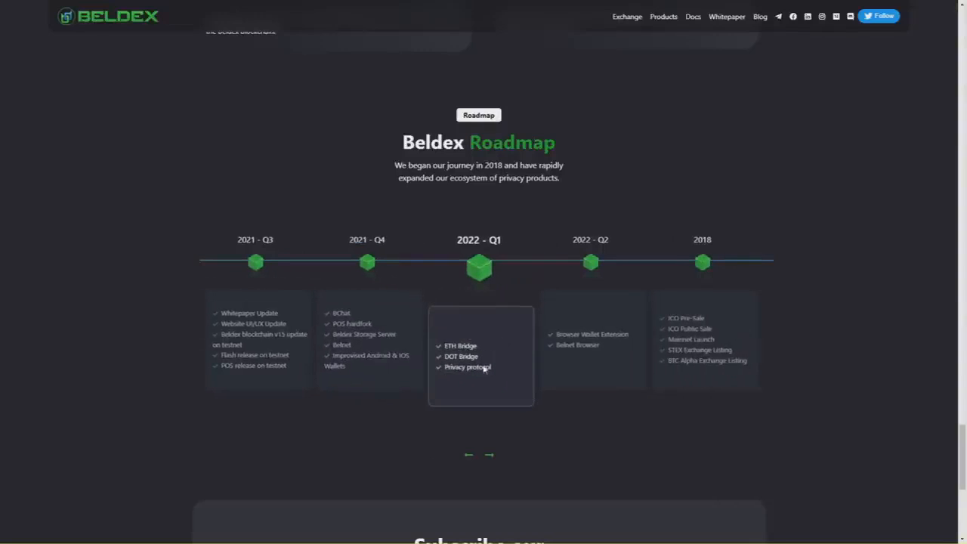
left_click(489, 455)
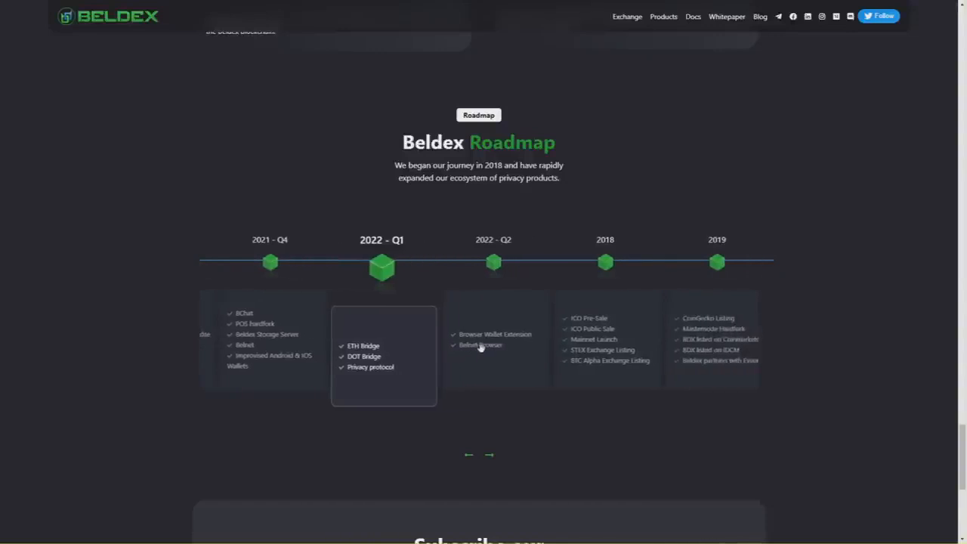
left_click(468, 454)
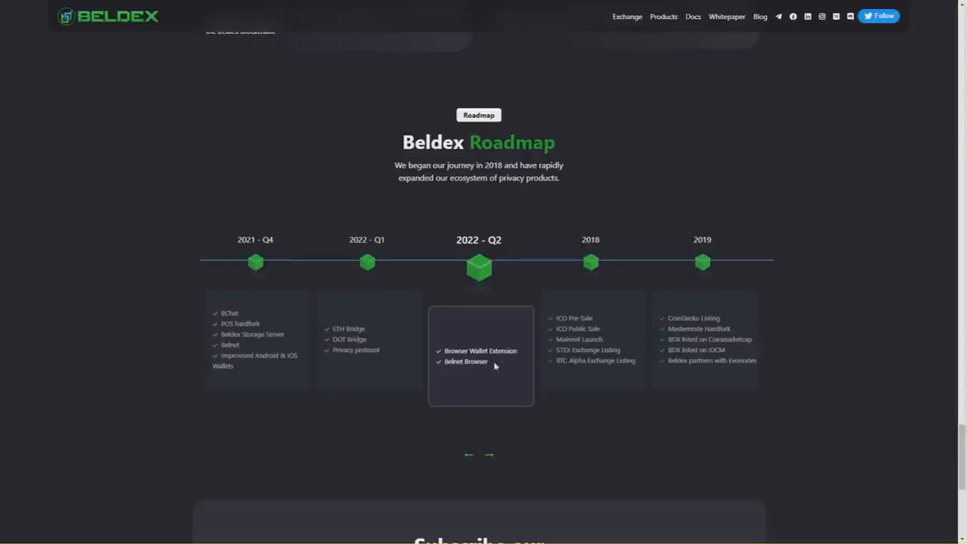
mouse_move(505, 362)
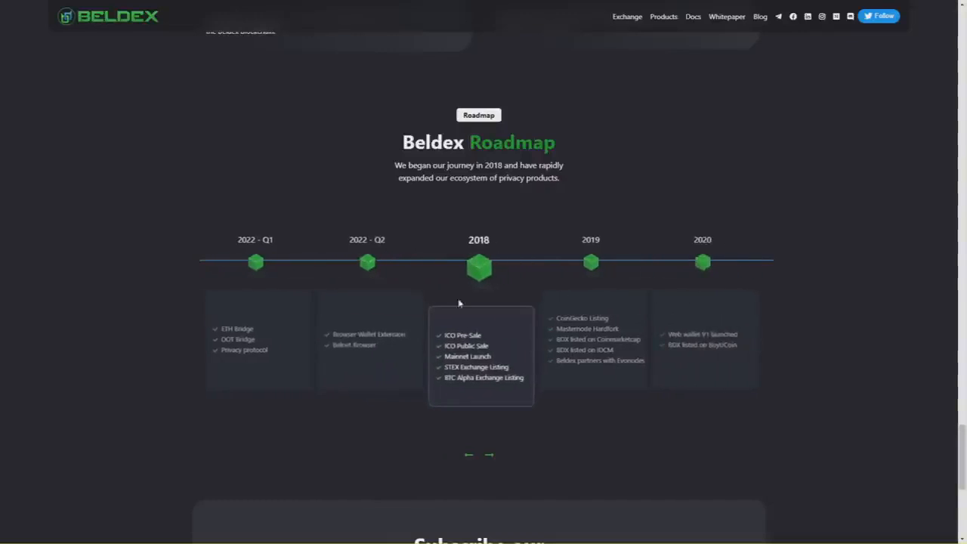
left_click(489, 454)
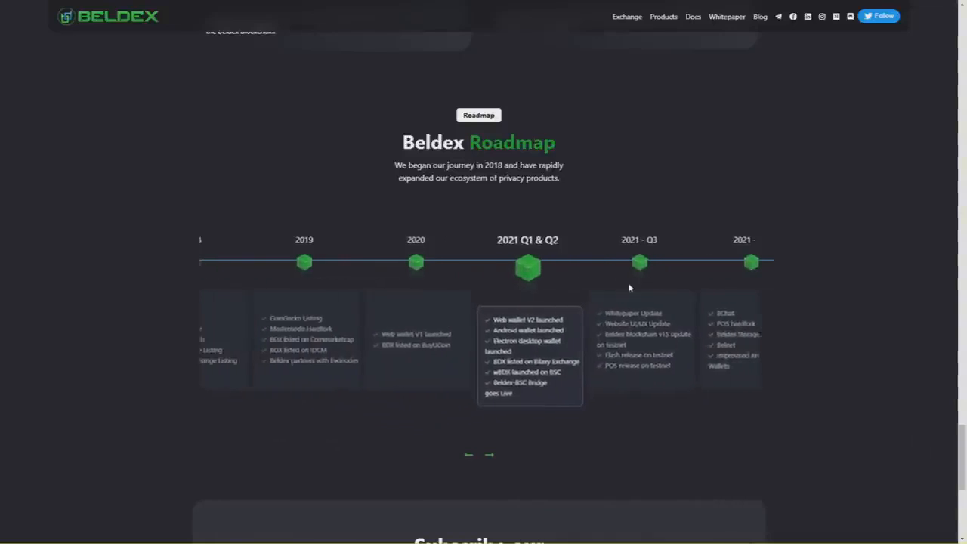
left_click(489, 453)
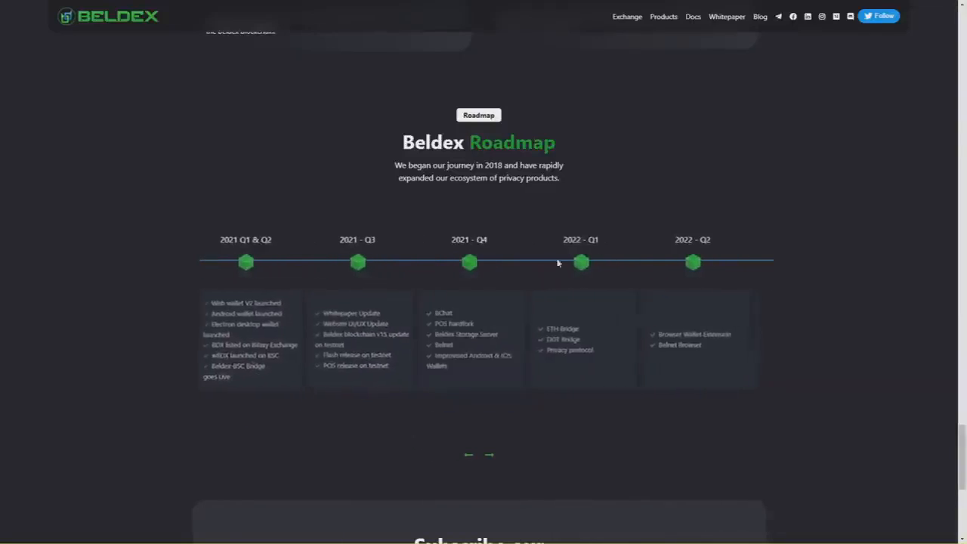
Scroll past the roadmap to the Weekly Privacy Updates subscribe section and footer.
scroll("down", 3)
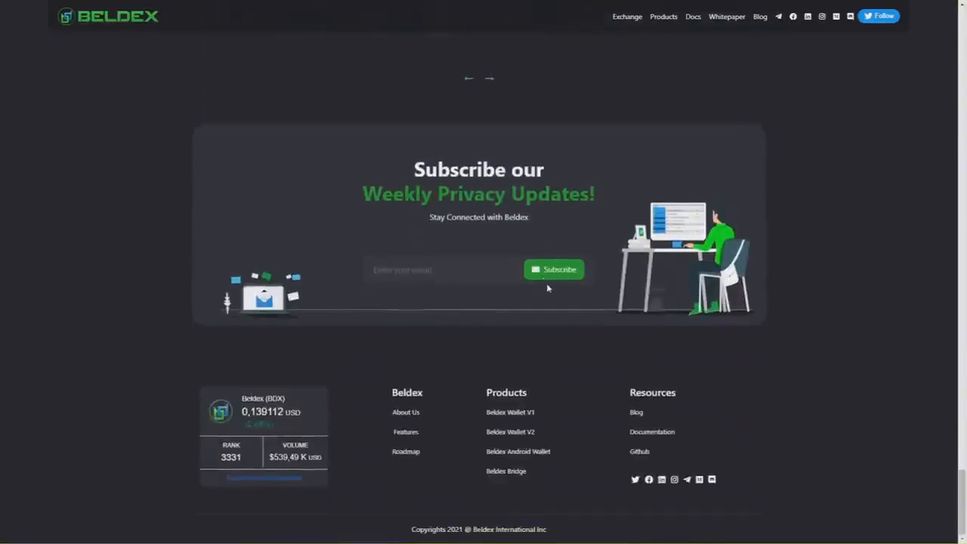
mouse_move(446, 185)
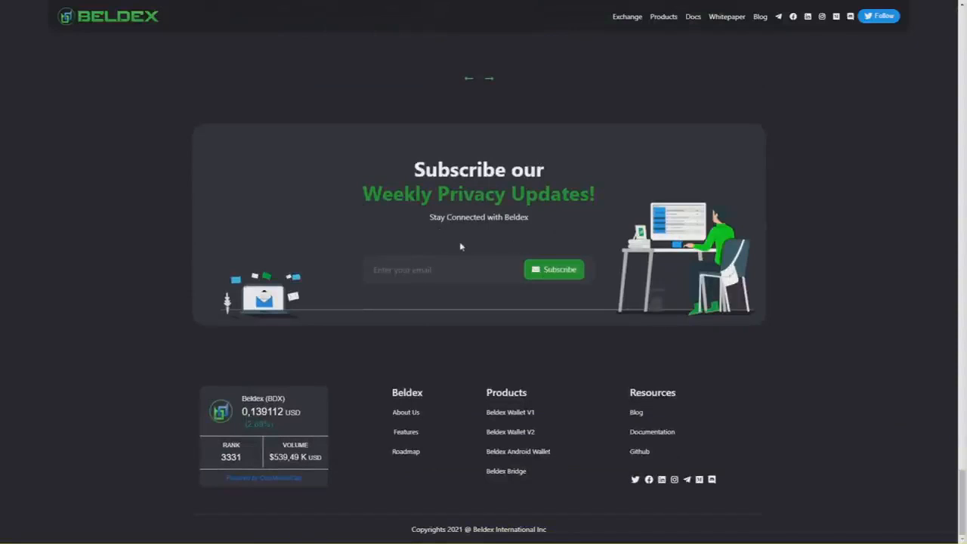
mouse_move(465, 236)
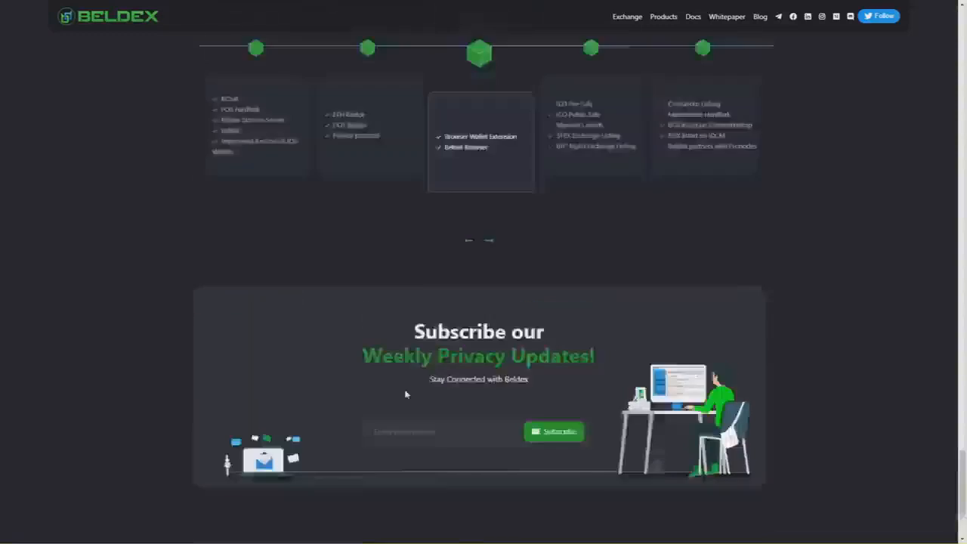
scroll("up", 3)
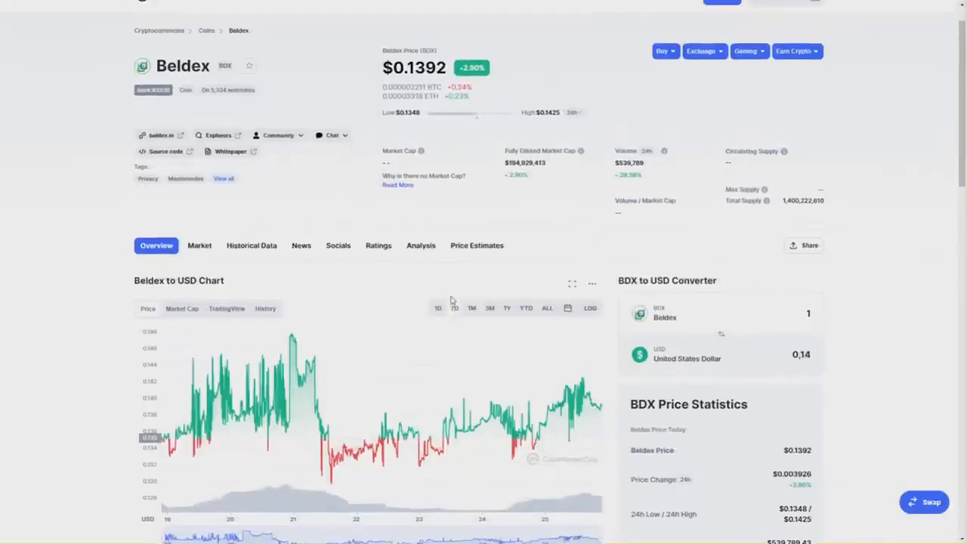
scroll("down", 3)
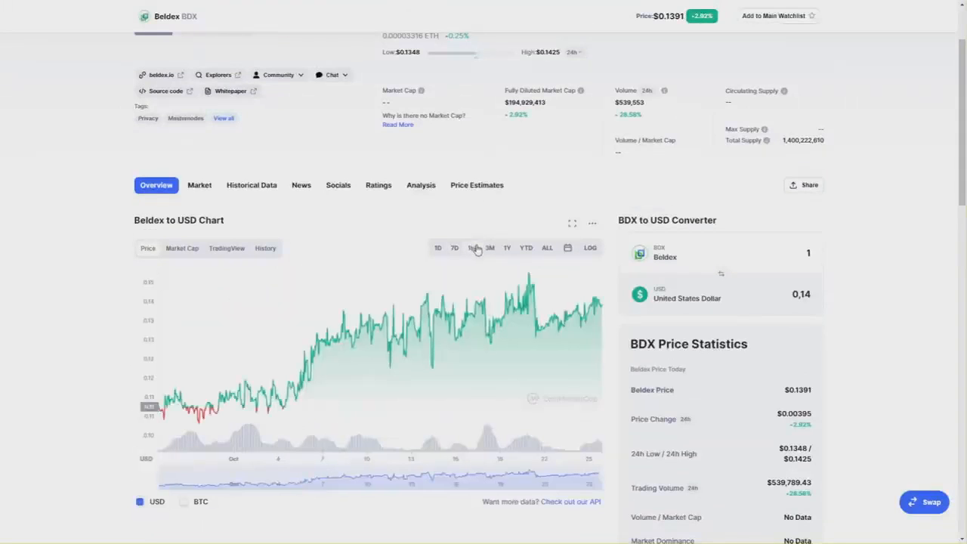
mouse_move(460, 296)
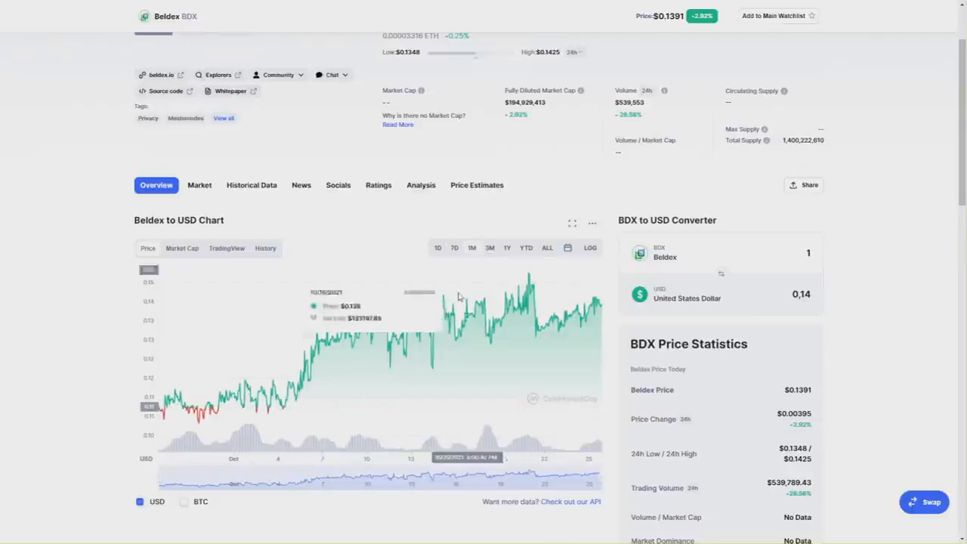
mouse_move(435, 363)
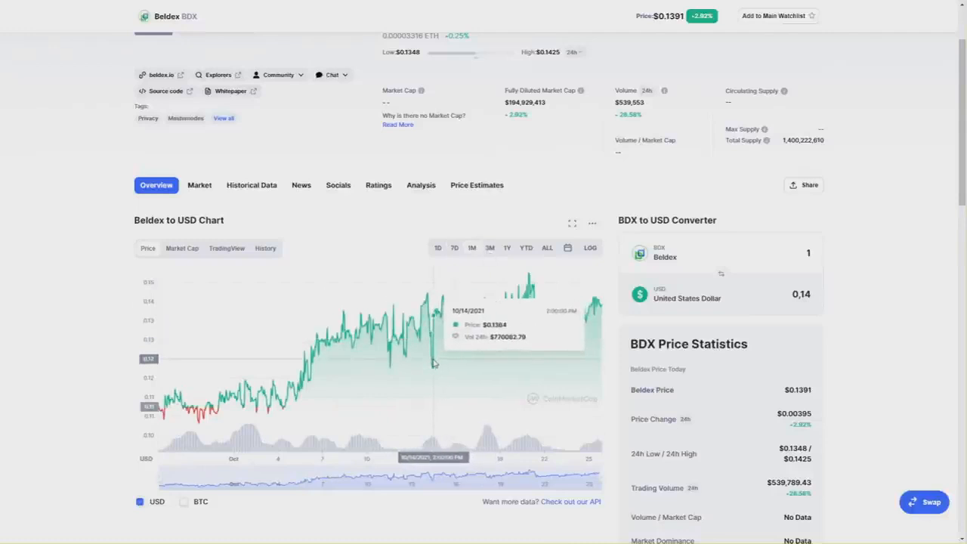
mouse_move(160, 381)
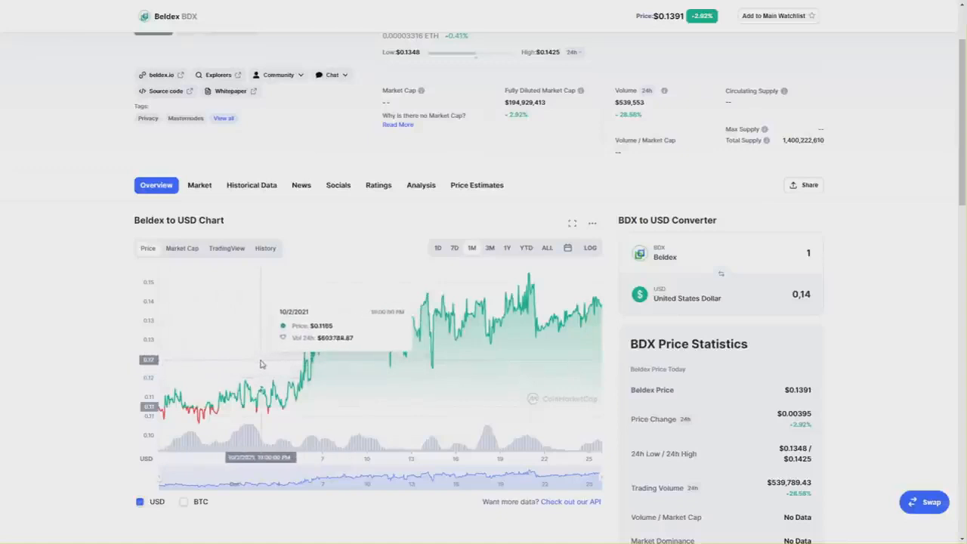
mouse_move(318, 364)
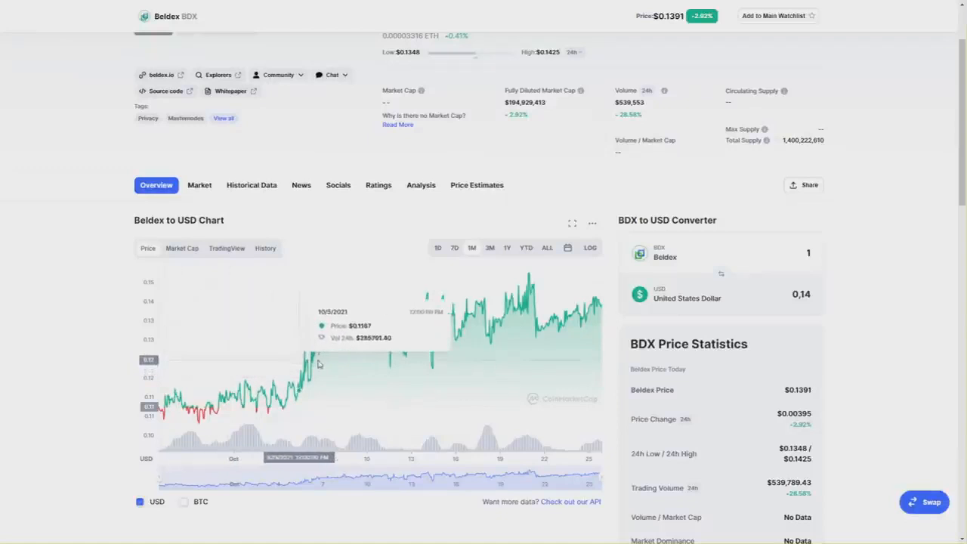
mouse_move(468, 349)
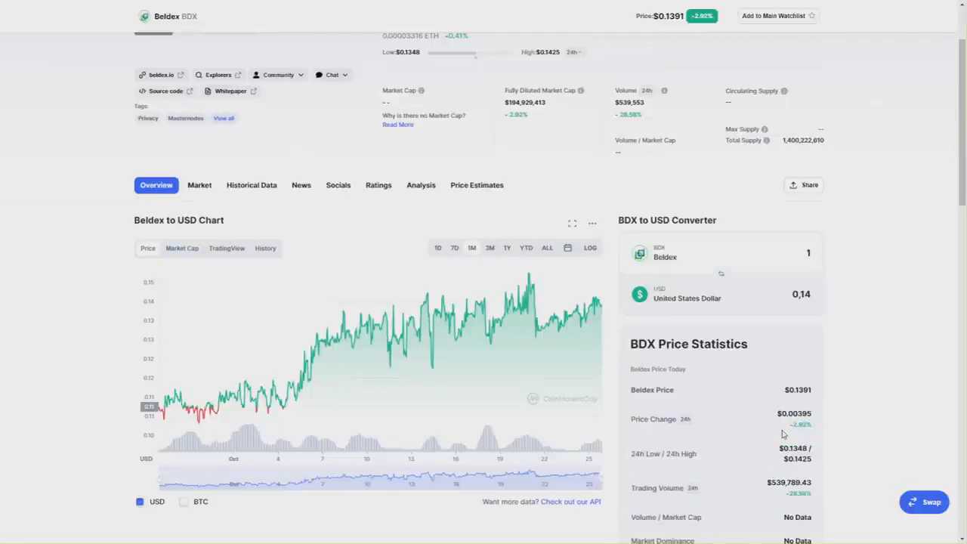
scroll("down", 3)
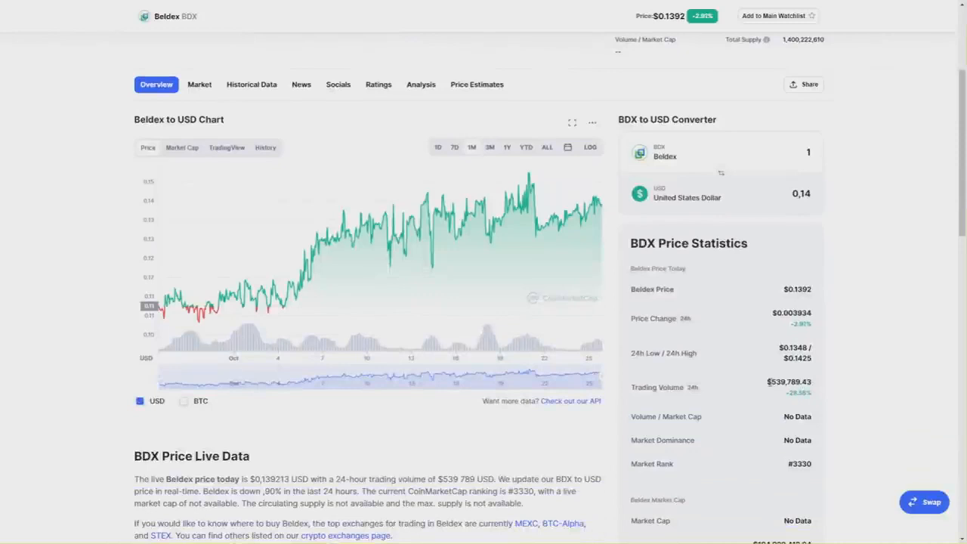
mouse_move(577, 330)
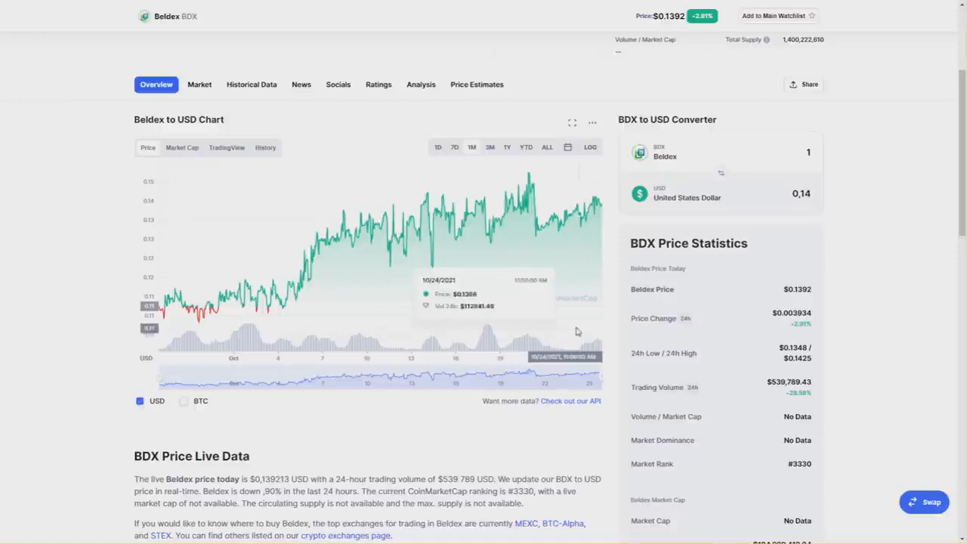
mouse_move(764, 453)
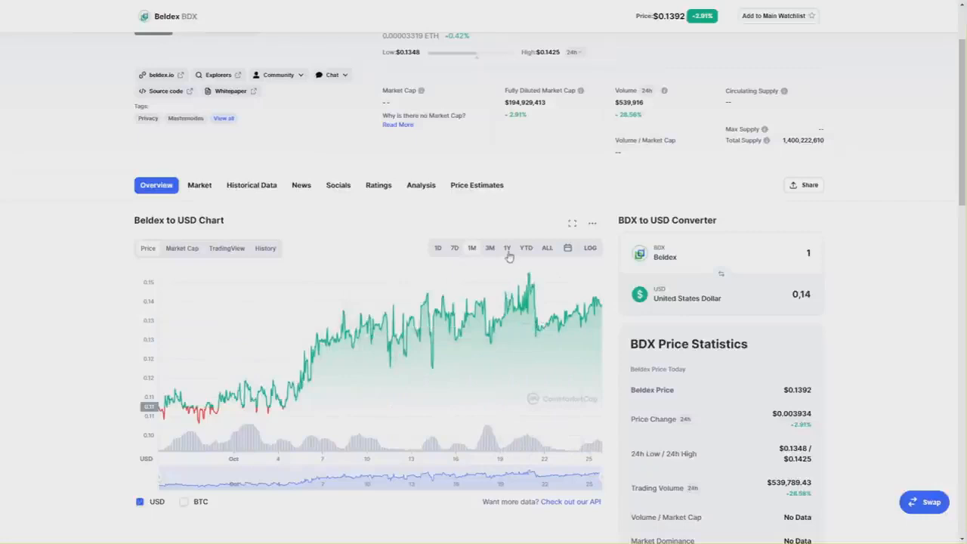
Switch the Beldex price chart to the 1Y range, then to the 1D range.
left_click(547, 248)
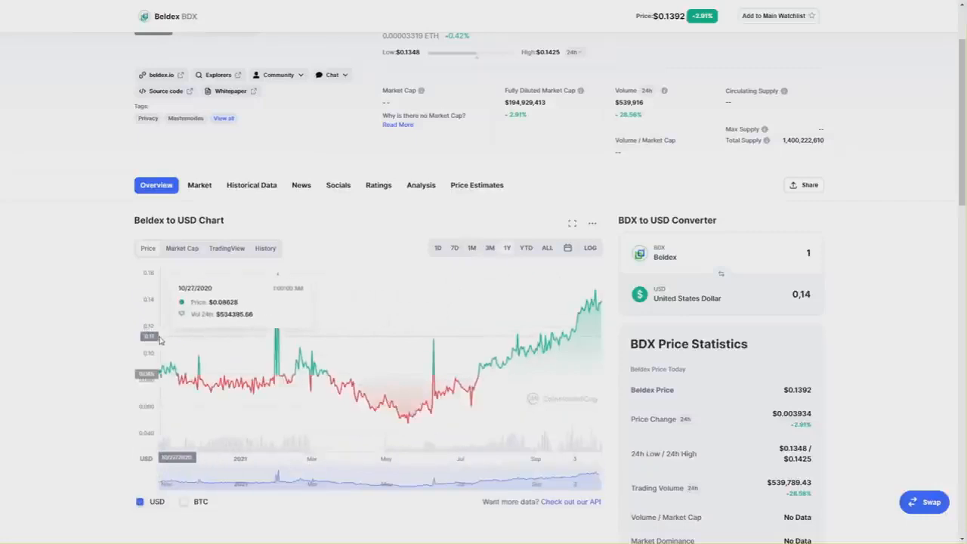
mouse_move(173, 341)
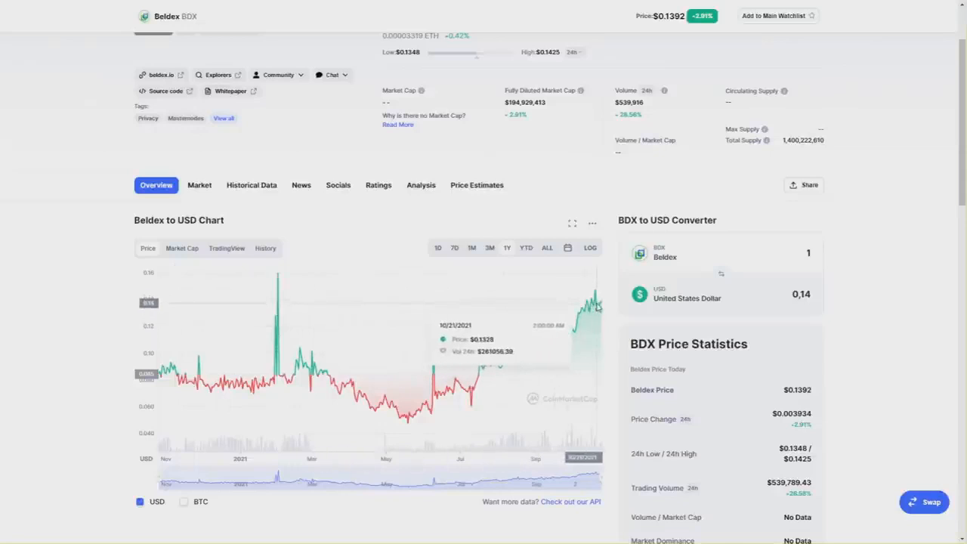
mouse_move(595, 305)
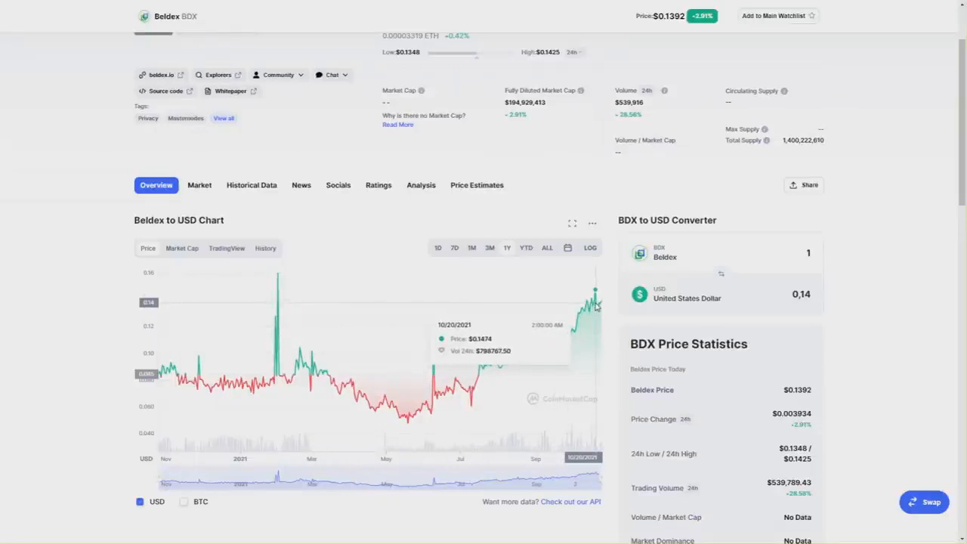
mouse_move(278, 275)
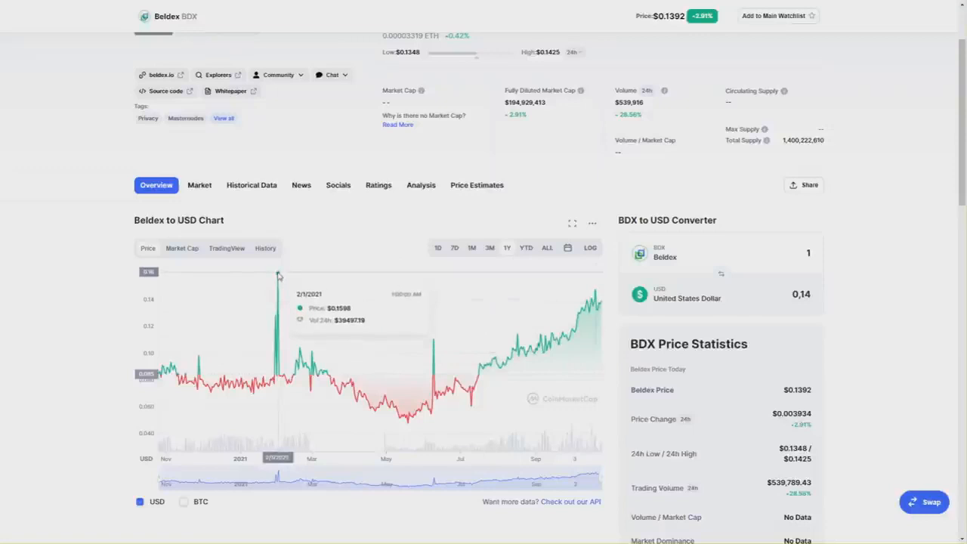
mouse_move(441, 254)
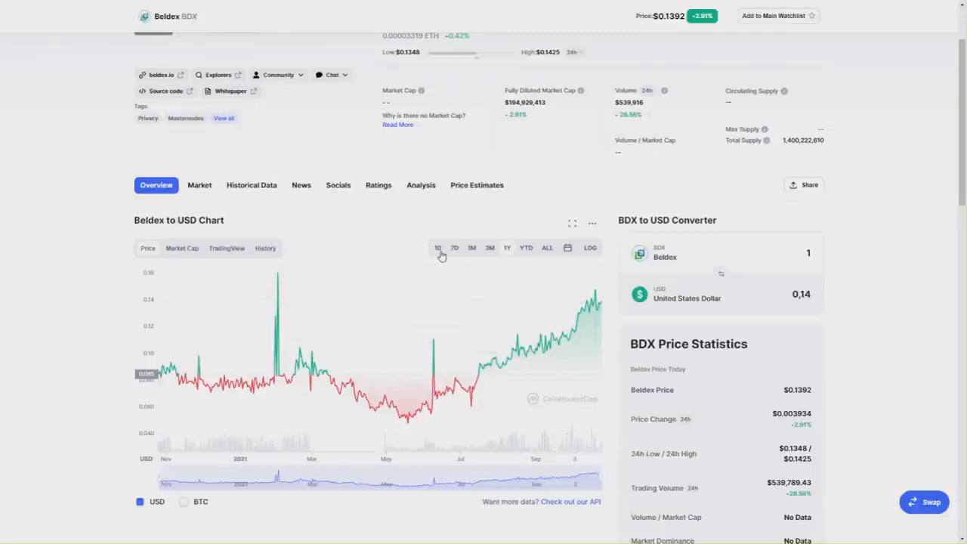
left_click(438, 247)
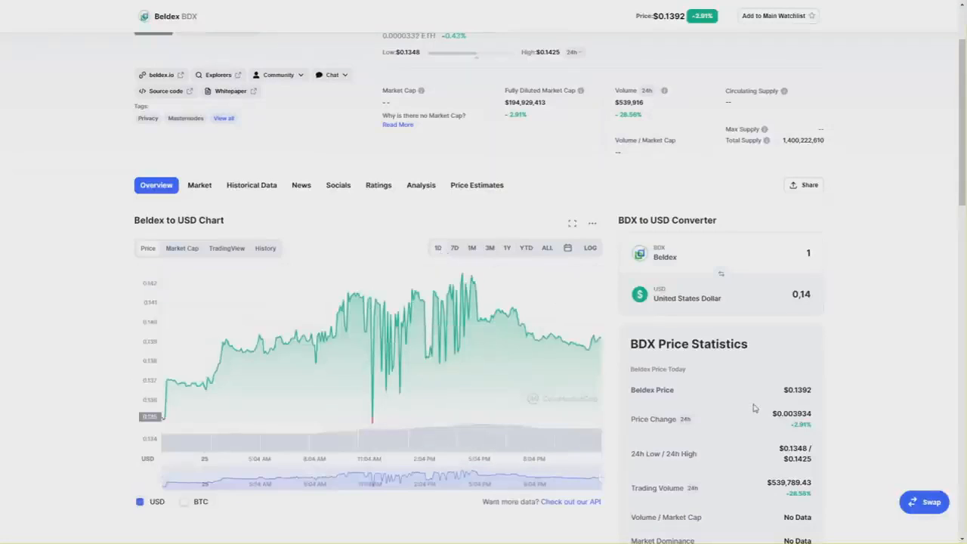
Scroll down to the Beldex Markets table listing exchanges trading BDX.
scroll("up", 3)
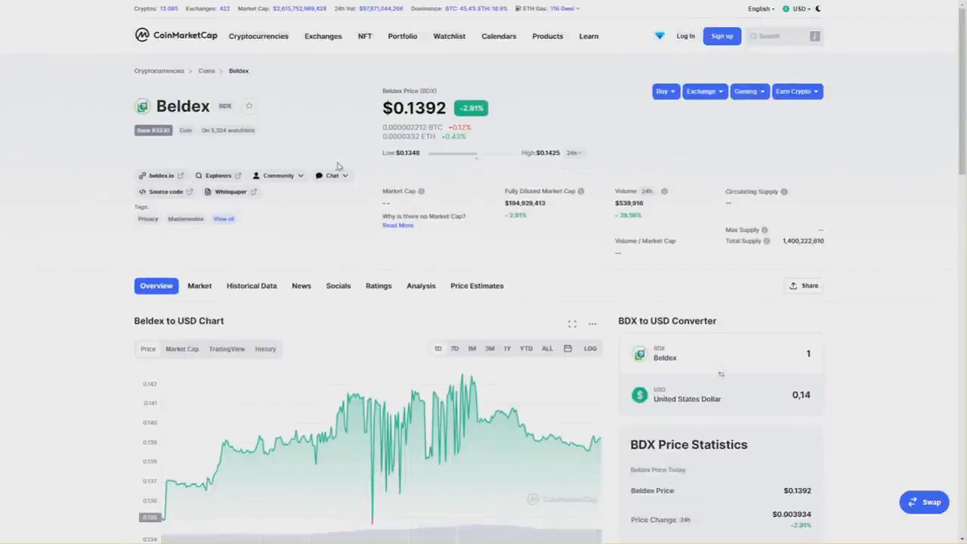
scroll("down", 3)
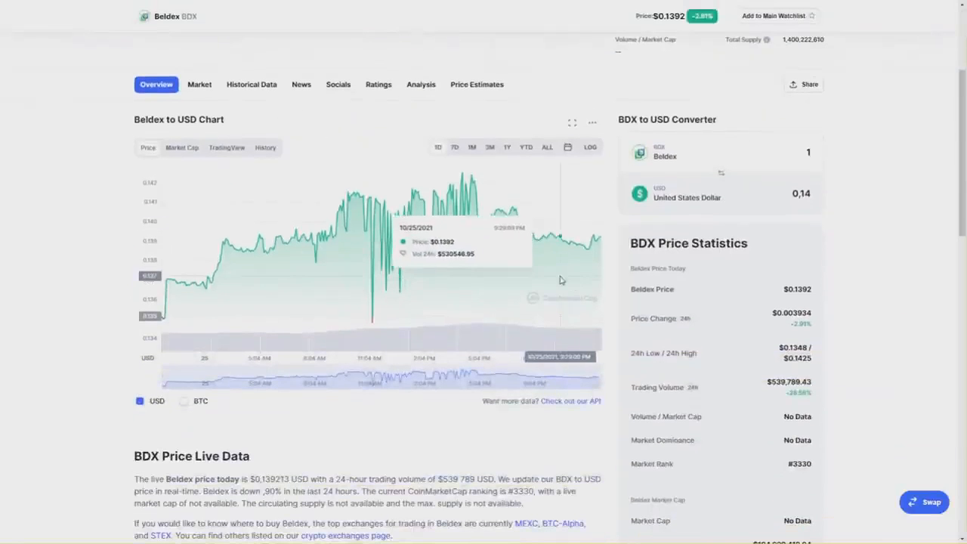
scroll("down", 3)
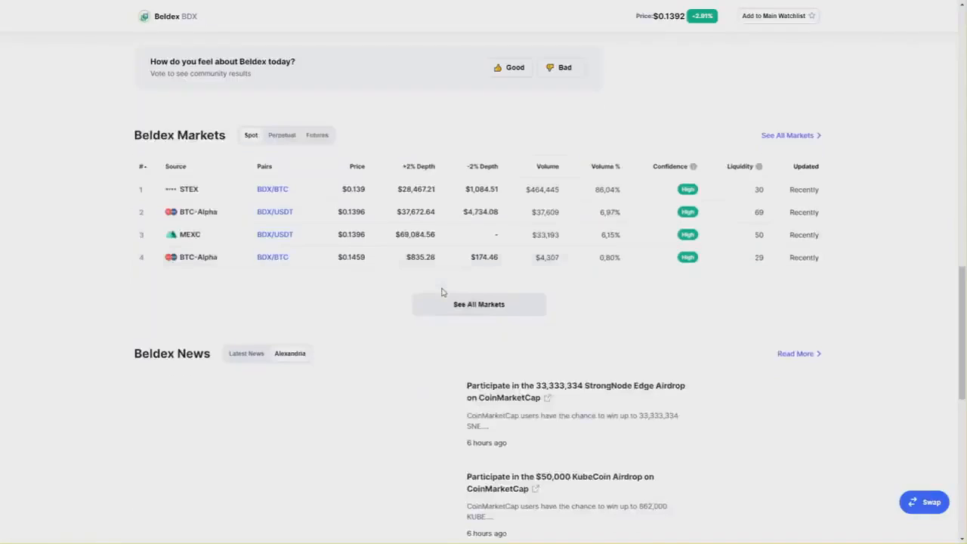
scroll("up", 3)
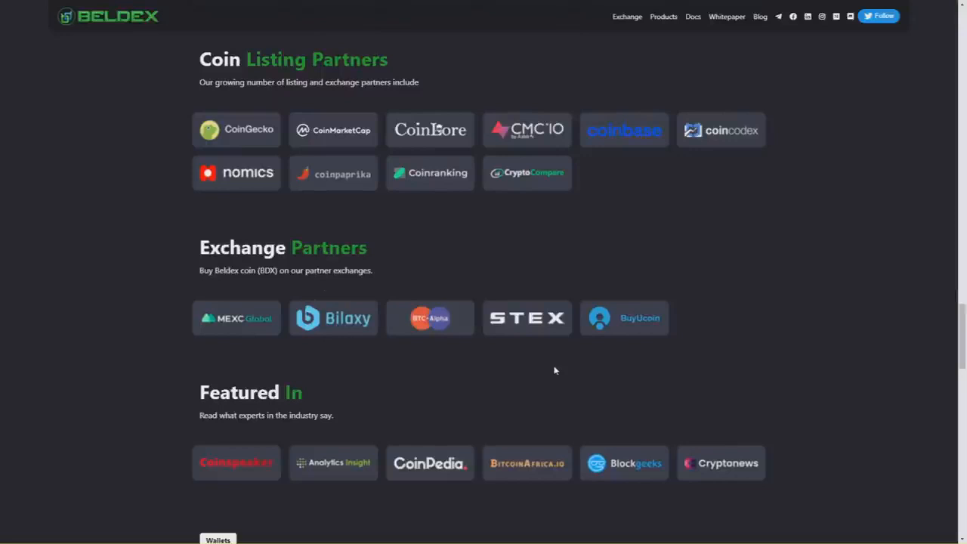
mouse_move(473, 243)
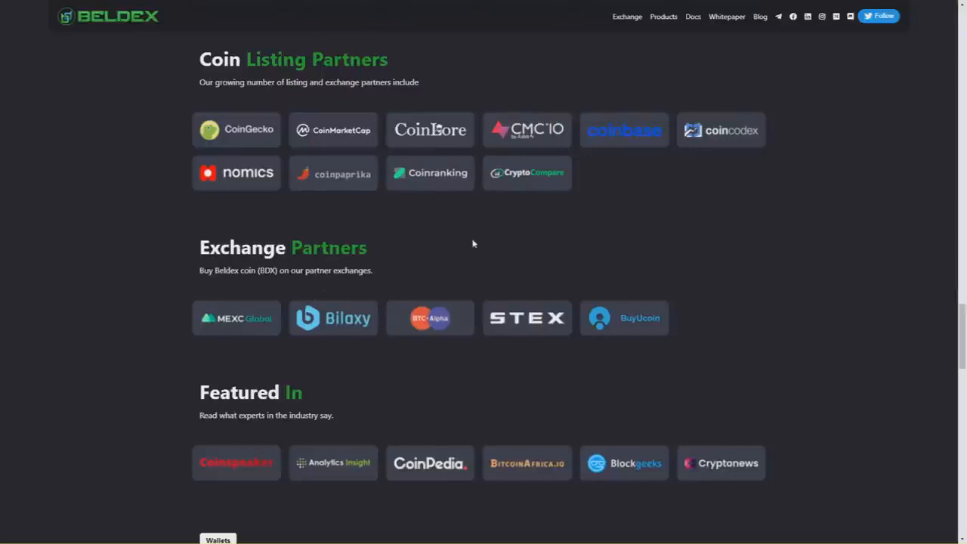
Reach the Exchange Partners section and head to a partner exchange to buy BDX.
scroll("down", 3)
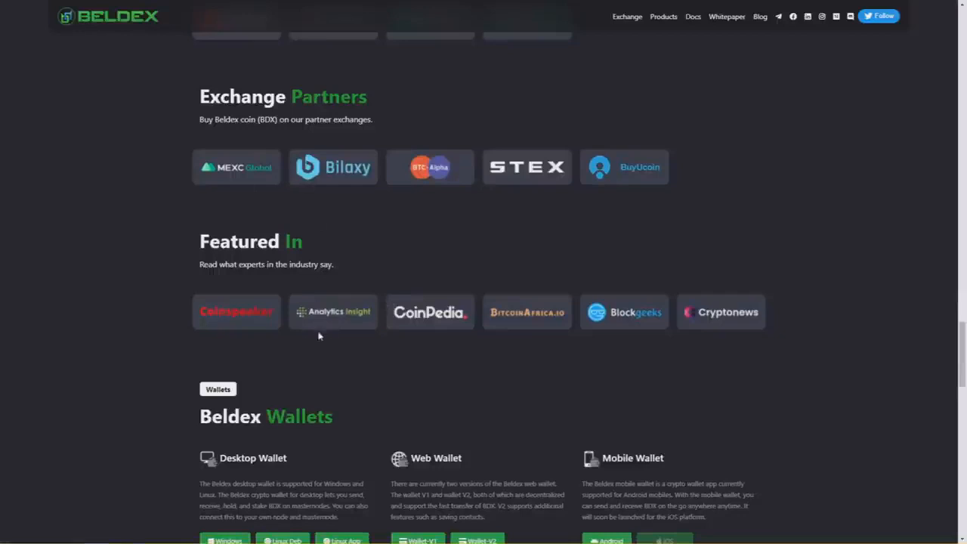
mouse_move(429, 166)
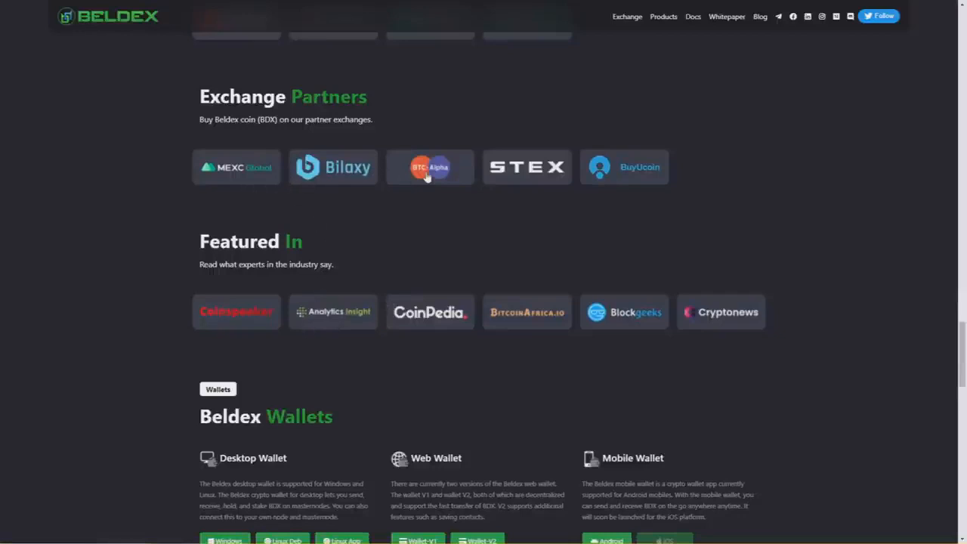
left_click(526, 166)
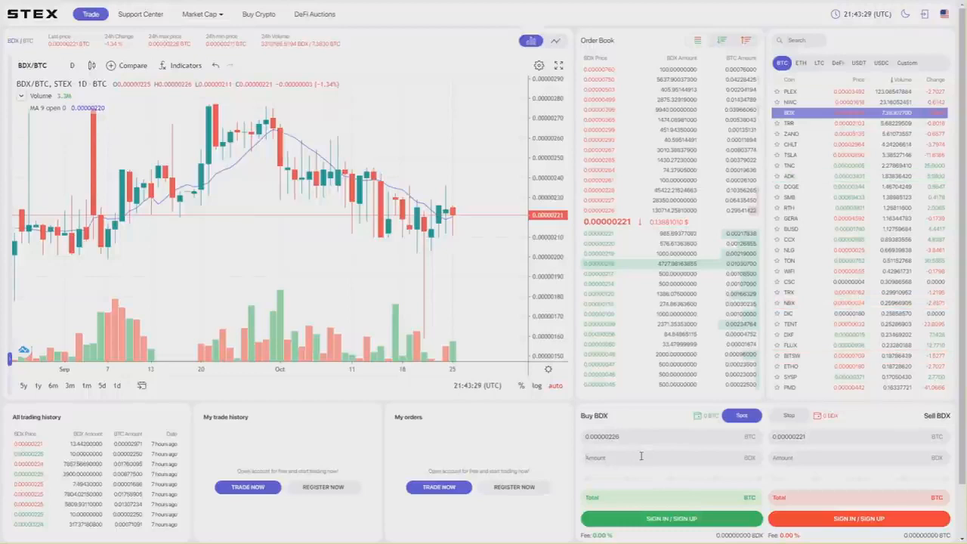
Fill the Buy BDX form with price 10 and amount 10000 to see the BTC total.
type("10")
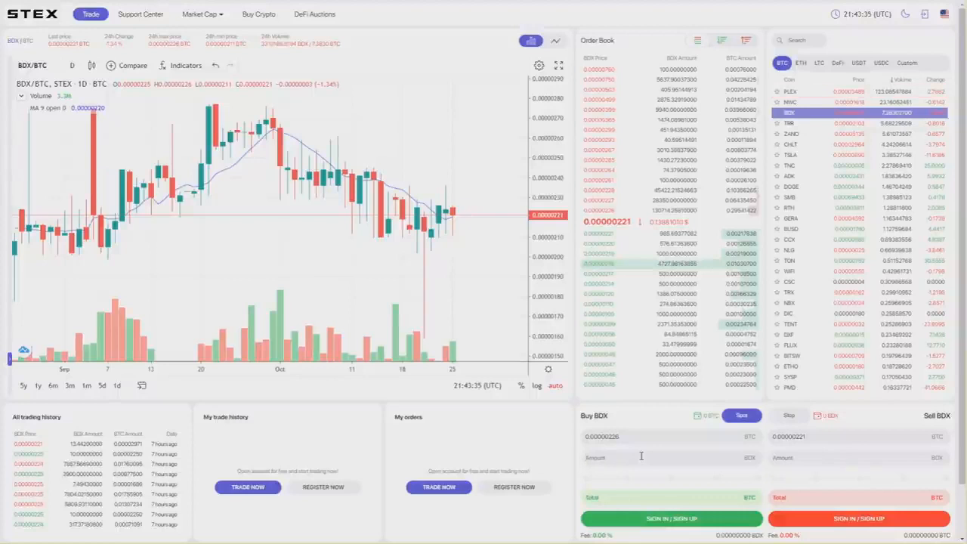
type("100000")
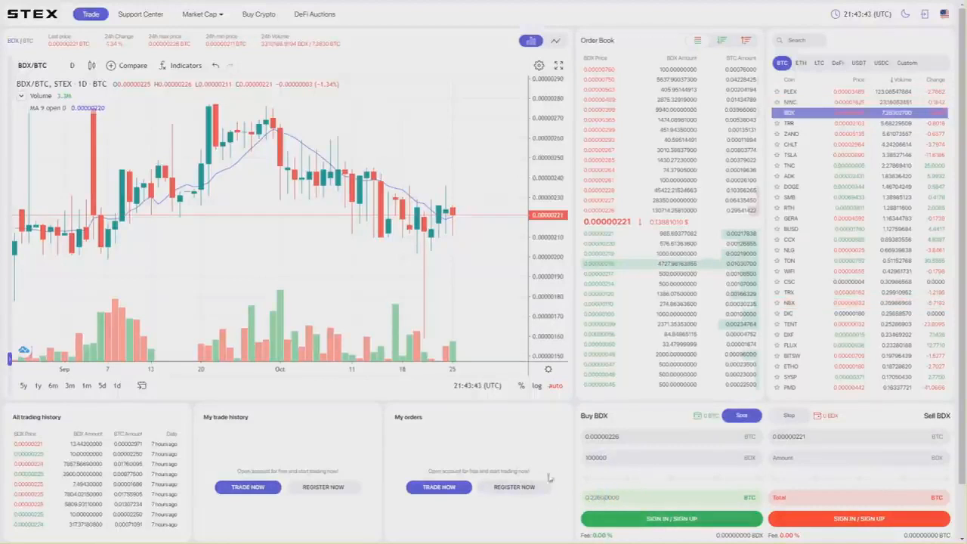
mouse_move(360, 308)
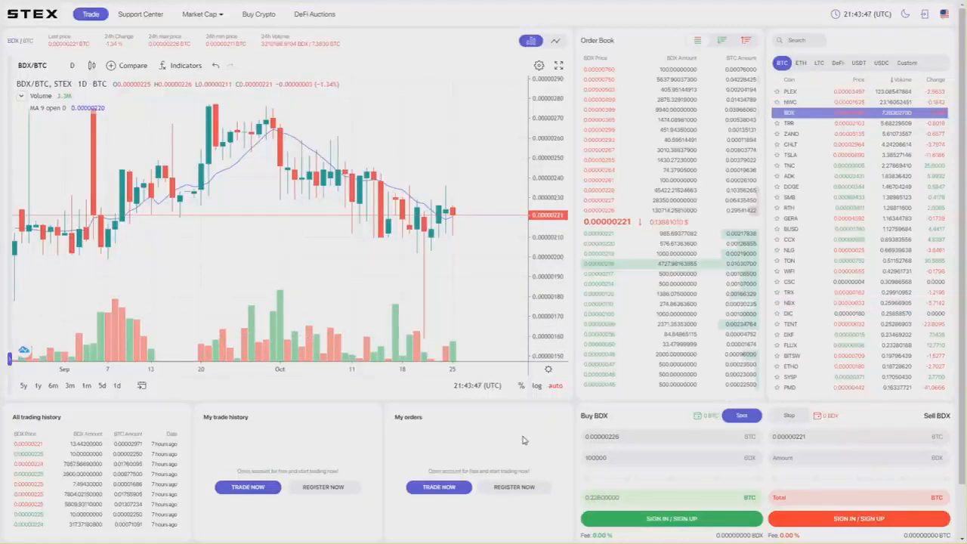
mouse_move(781, 217)
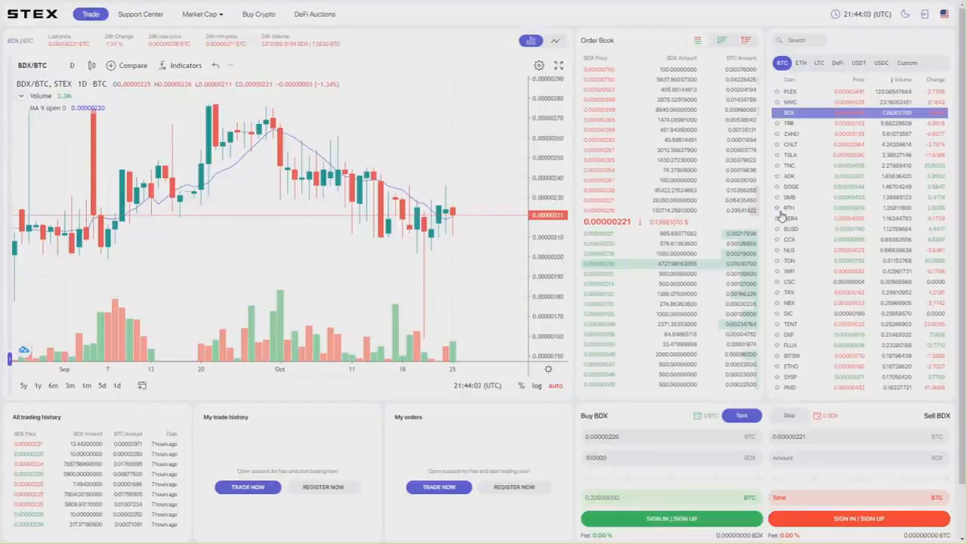
mouse_move(308, 225)
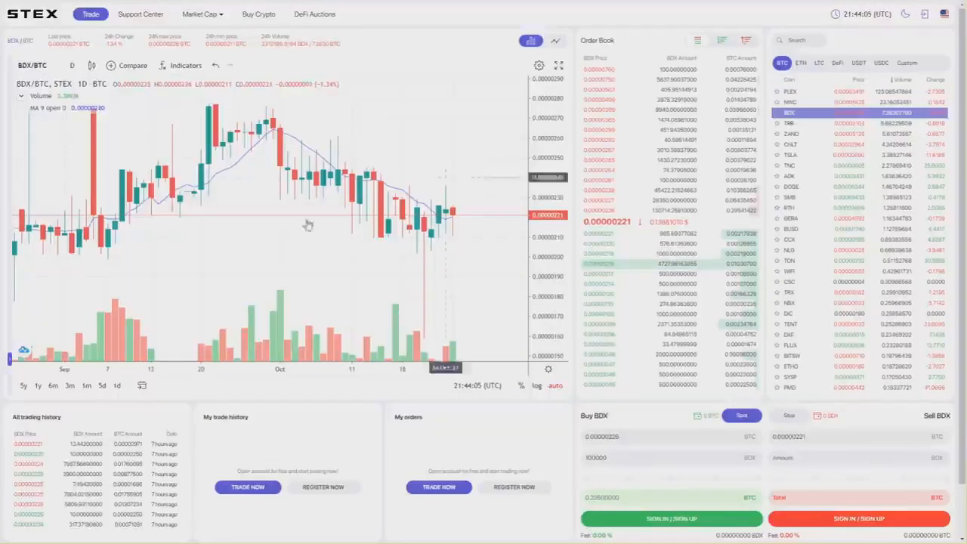